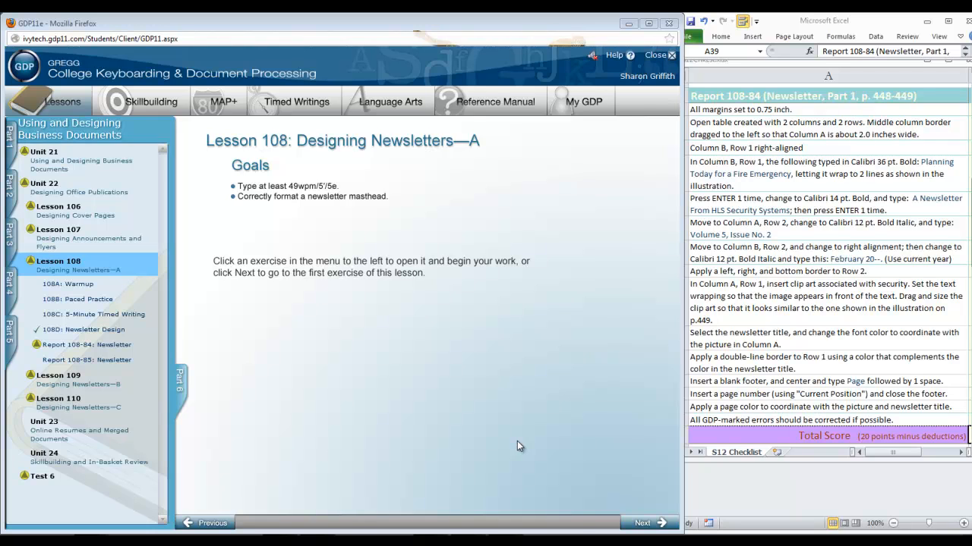
Open the 108D: Newsletter Design reading and hide the lesson side menu
click(85, 330)
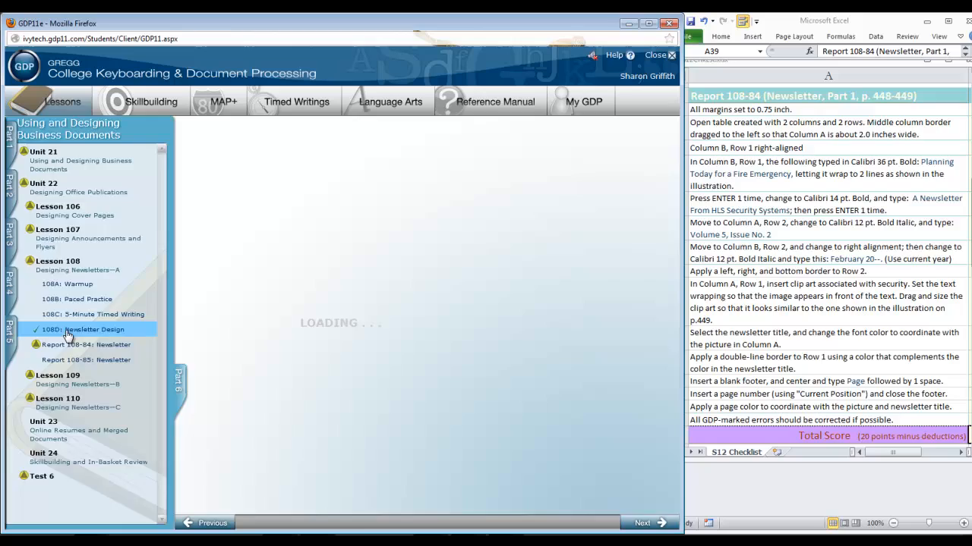
click(83, 329)
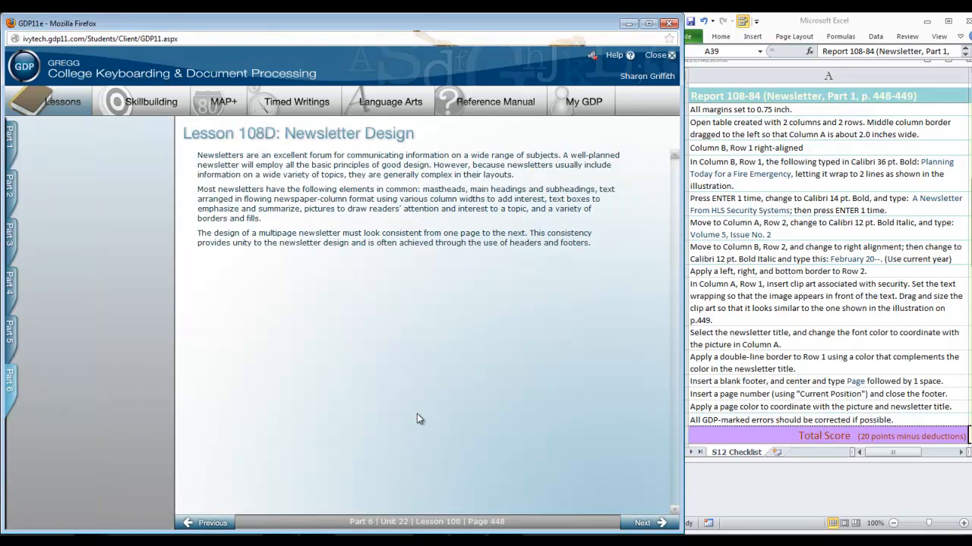
mouse_move(435, 429)
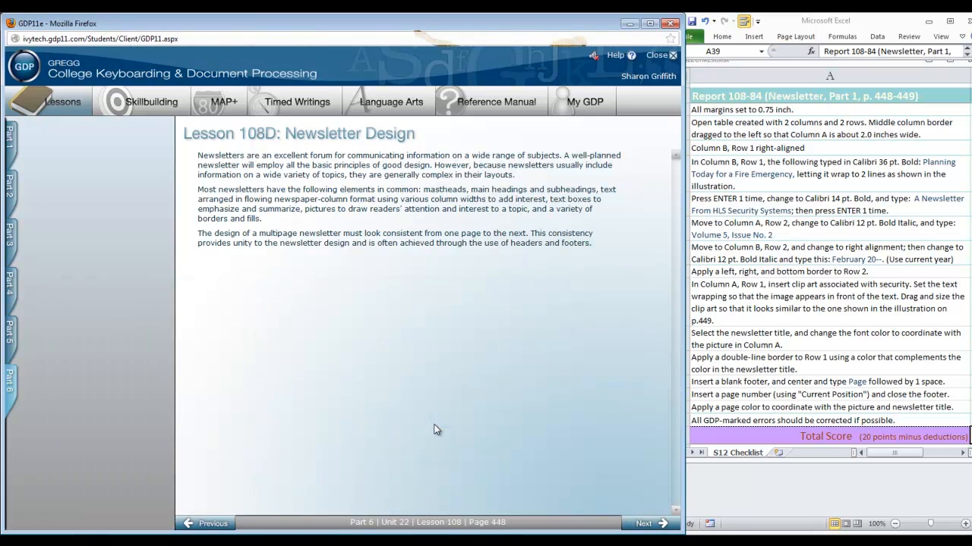
Bring back the lesson list and go to Report 108-84: Newsletter
click(63, 100)
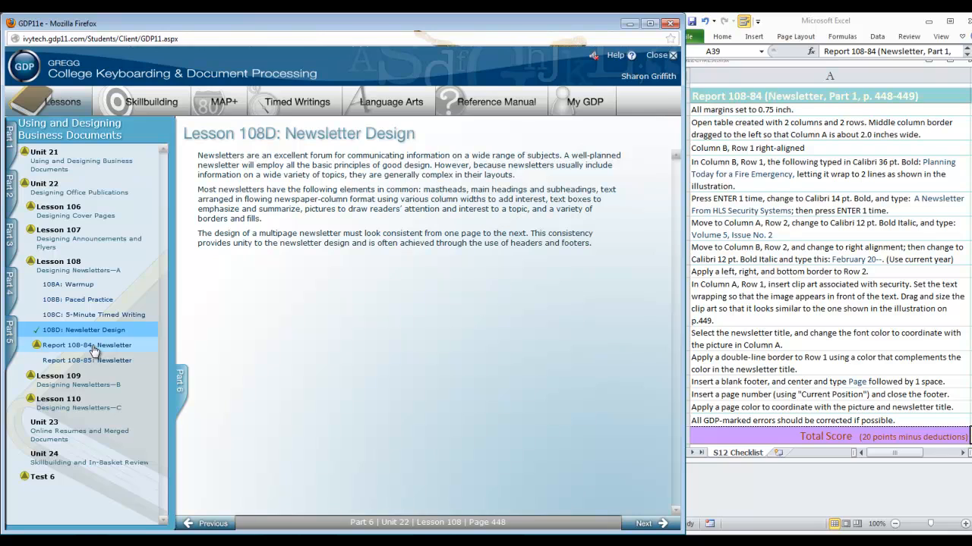
click(85, 345)
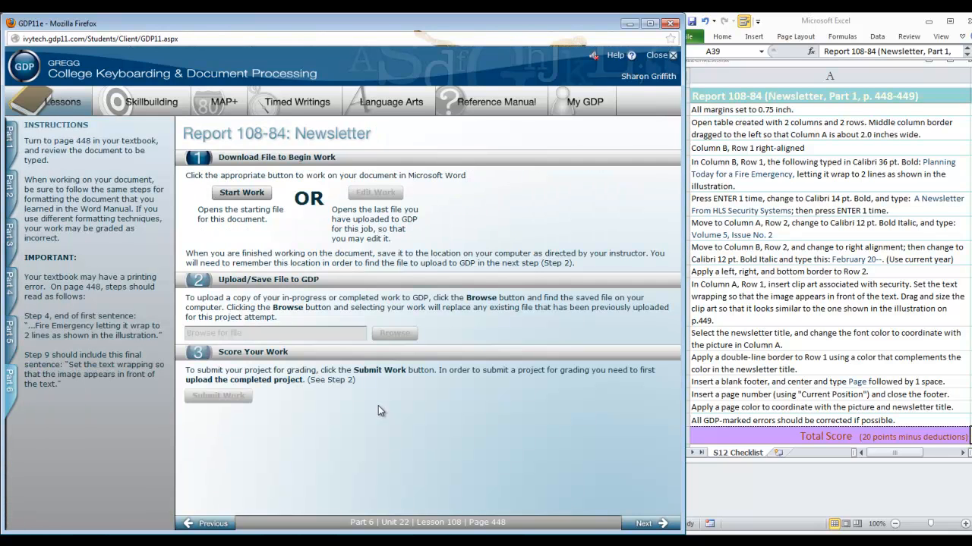
mouse_move(386, 410)
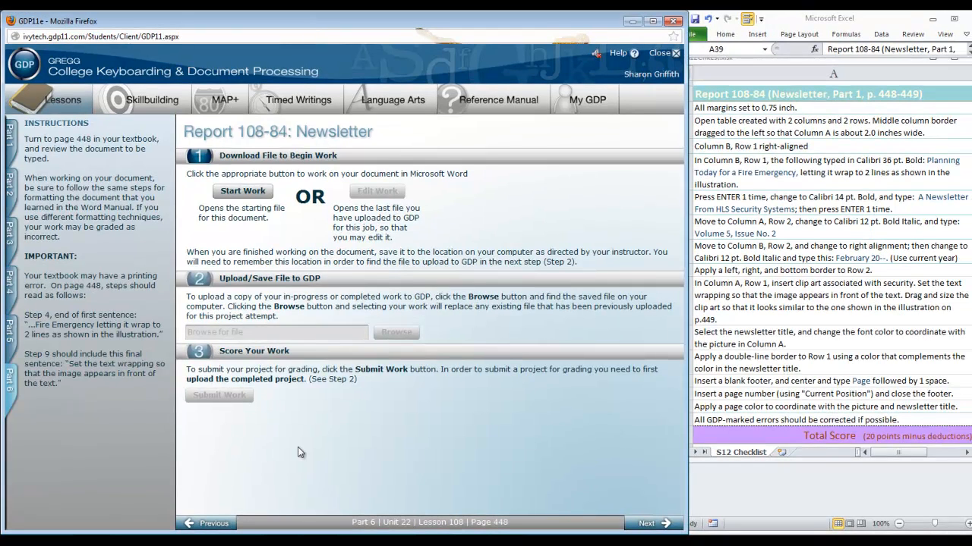
mouse_move(500, 397)
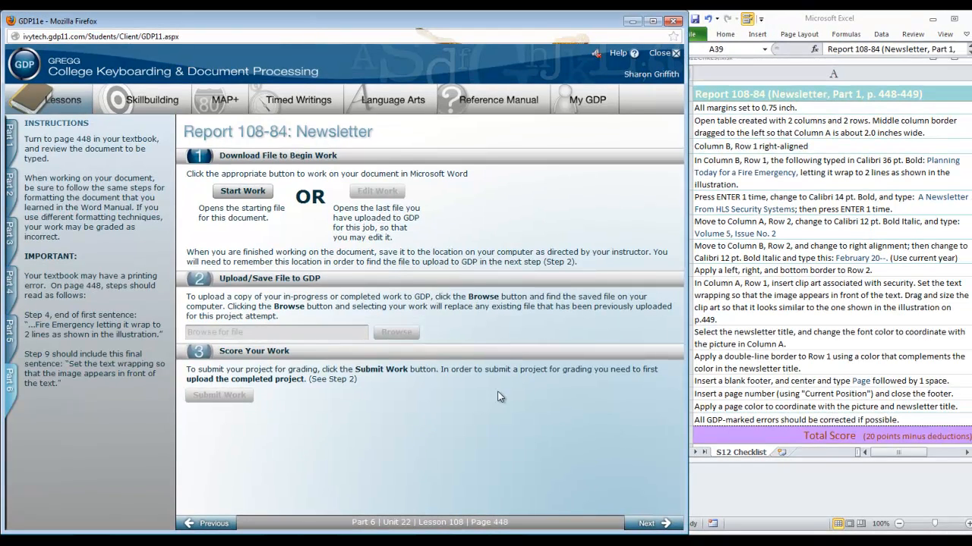
mouse_move(468, 449)
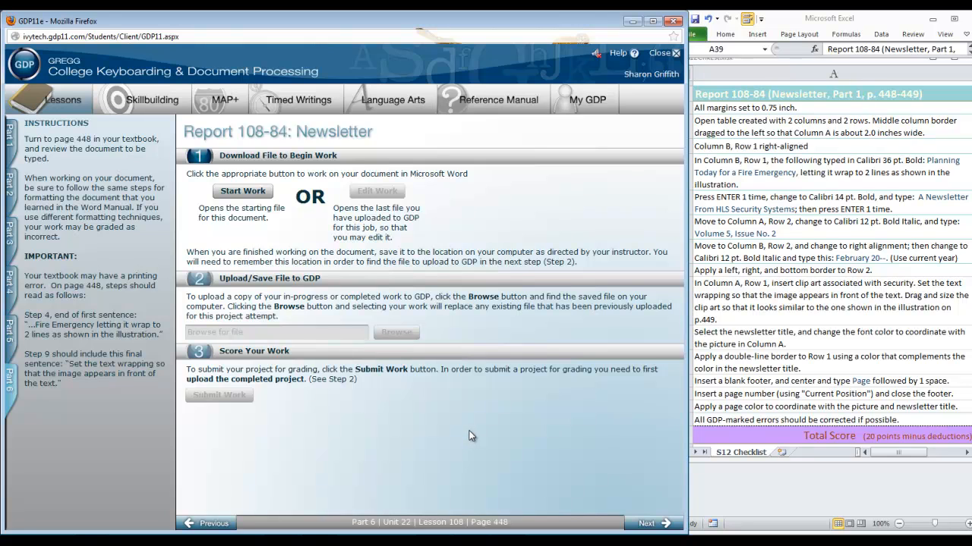
mouse_move(476, 439)
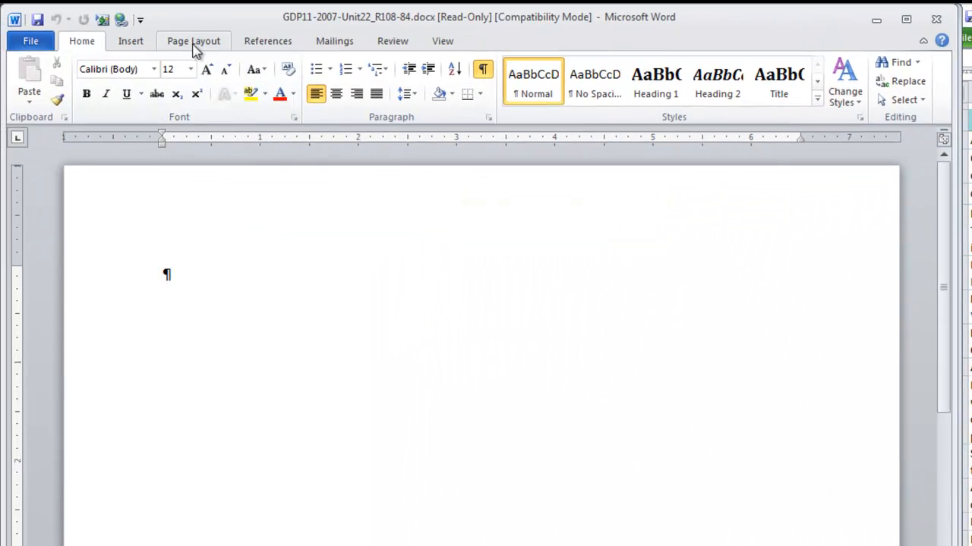
Apply 0.75-inch top, bottom, left and right margins from Page Layout's margin options
click(99, 76)
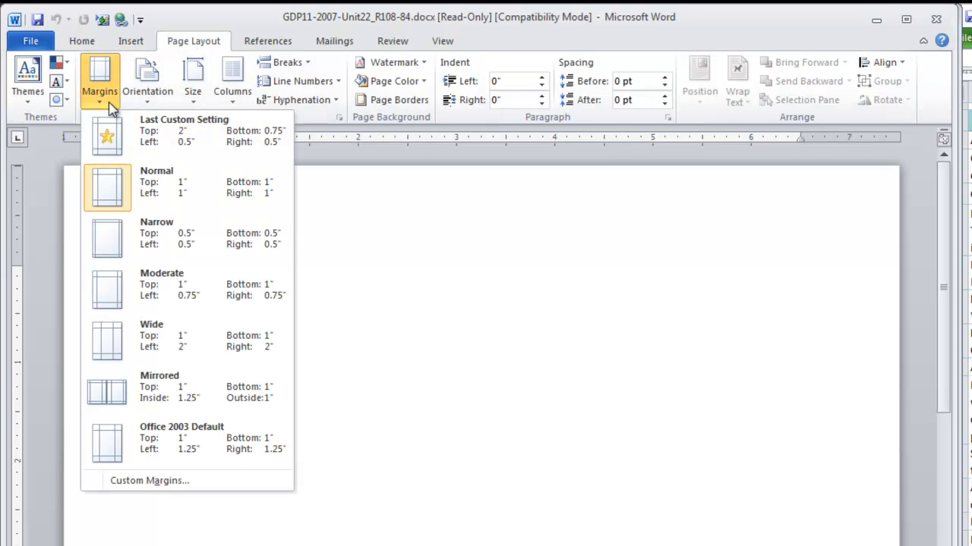
click(149, 480)
text(.75)
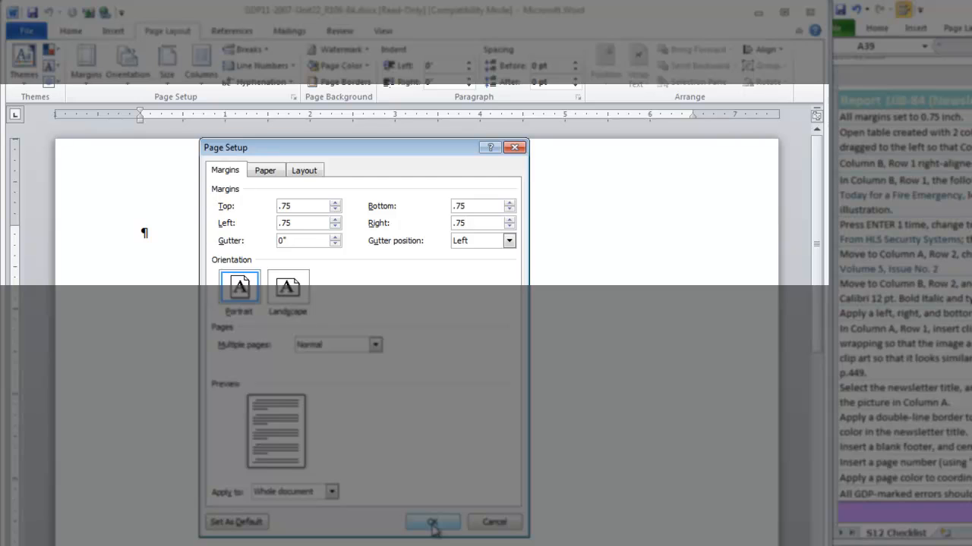
click(430, 522)
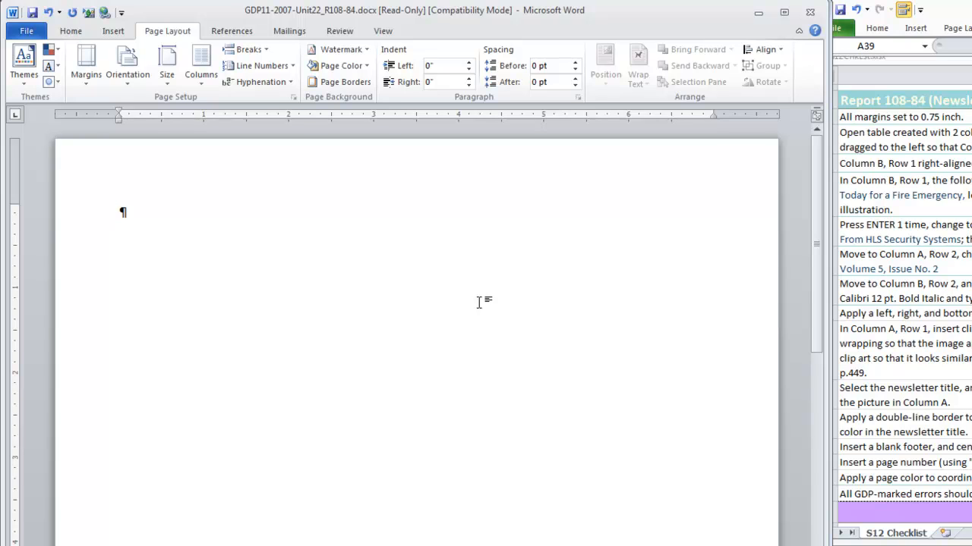
mouse_move(70, 37)
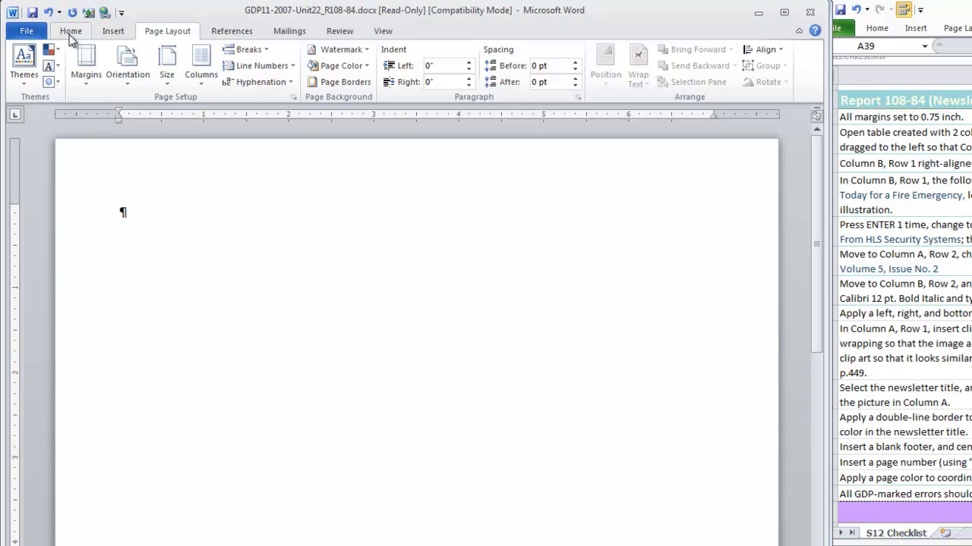
Insert a 2 by 2 table at the top of the page
click(123, 31)
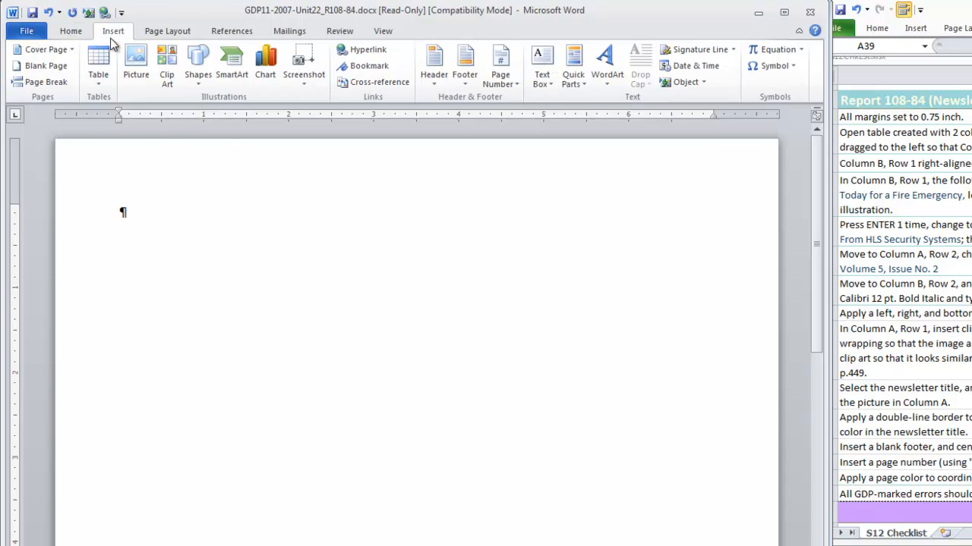
click(98, 64)
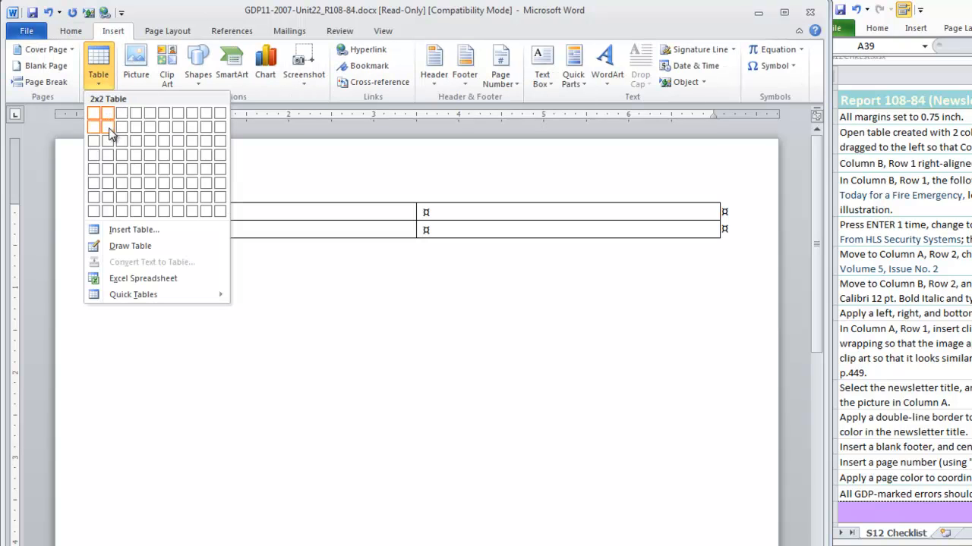
click(105, 127)
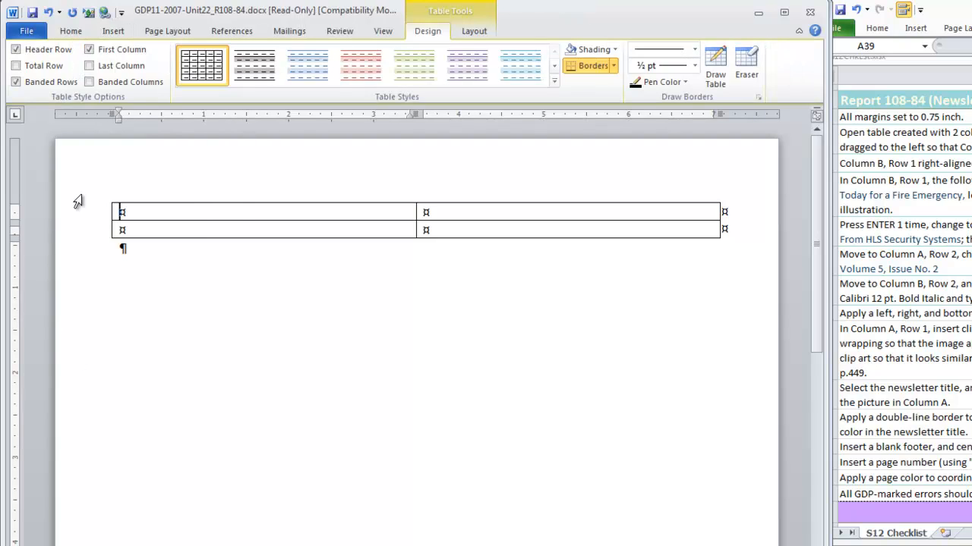
mouse_move(111, 196)
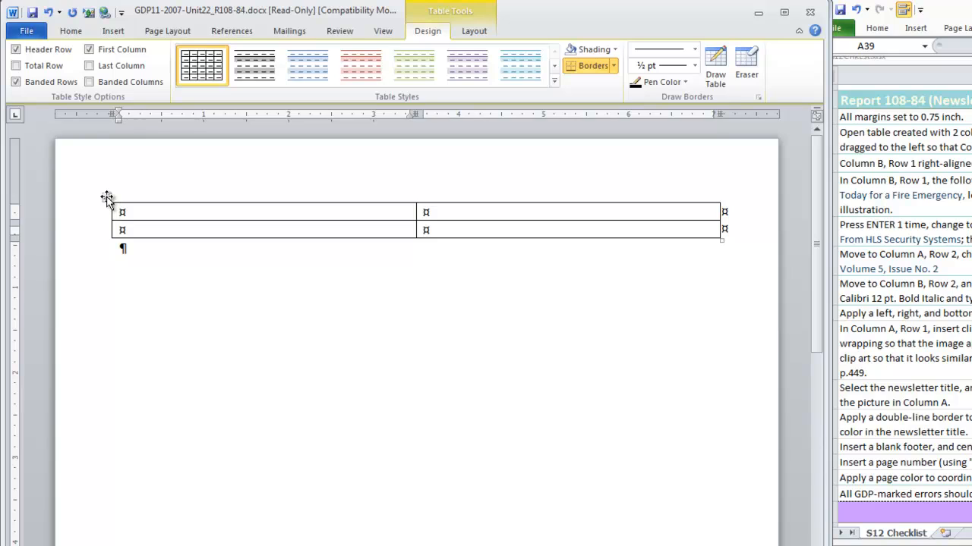
Apply No Border to the whole table so only gridlines remain
click(104, 196)
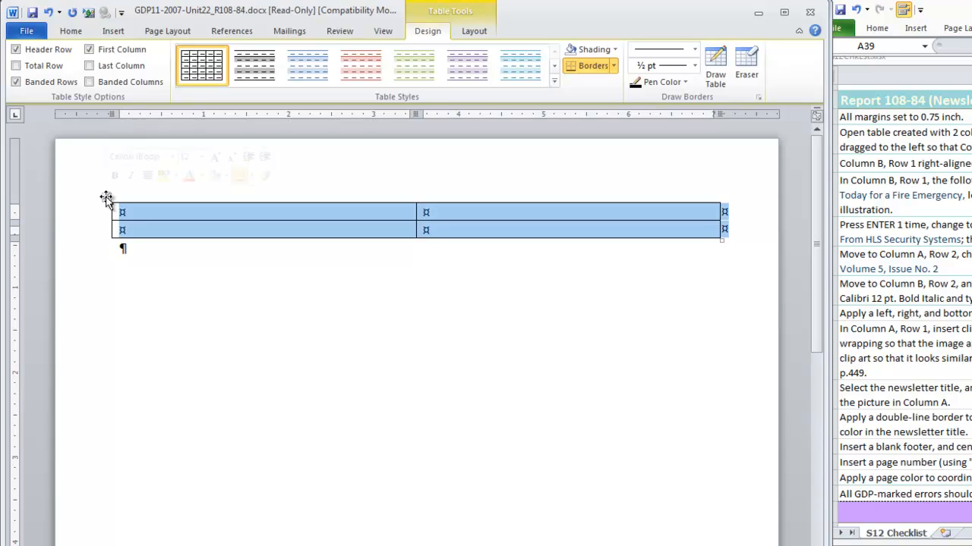
click(254, 175)
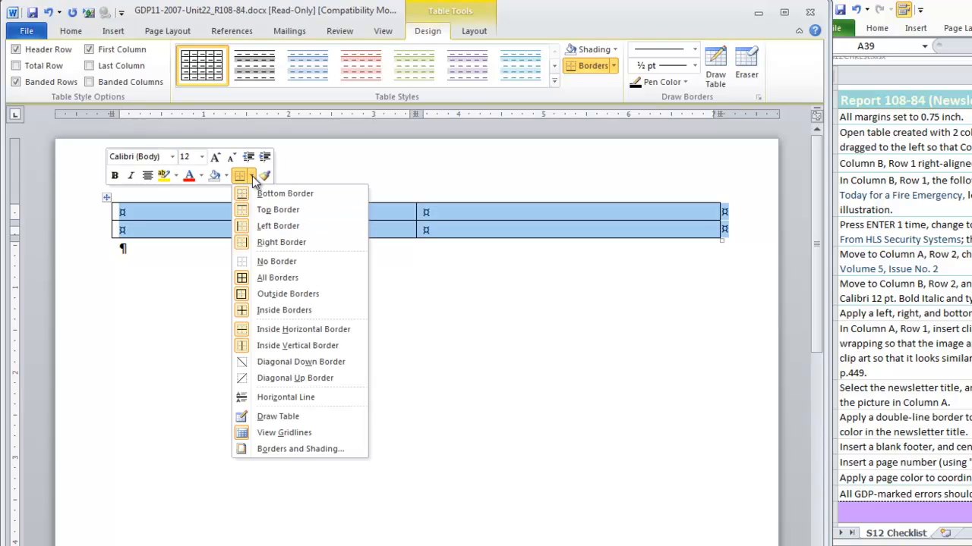
mouse_move(276, 261)
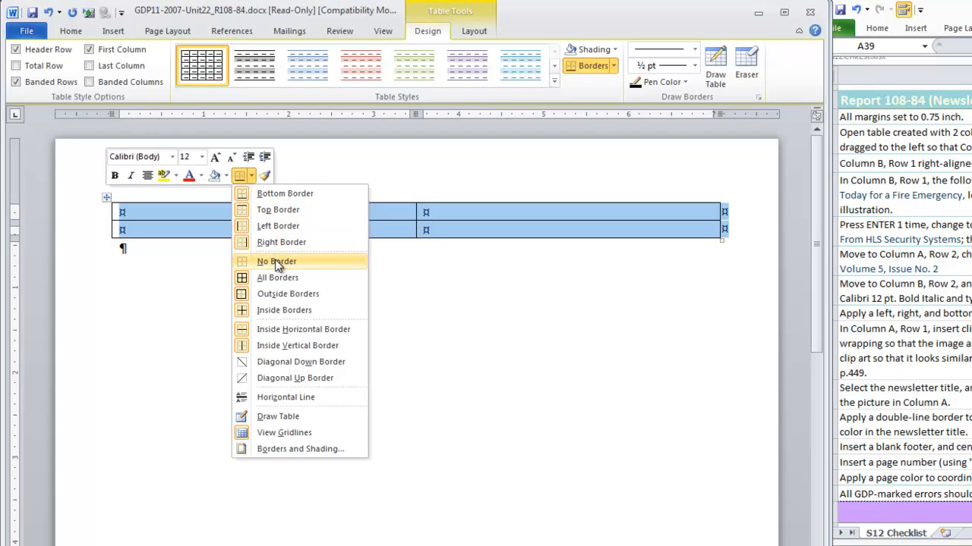
click(275, 261)
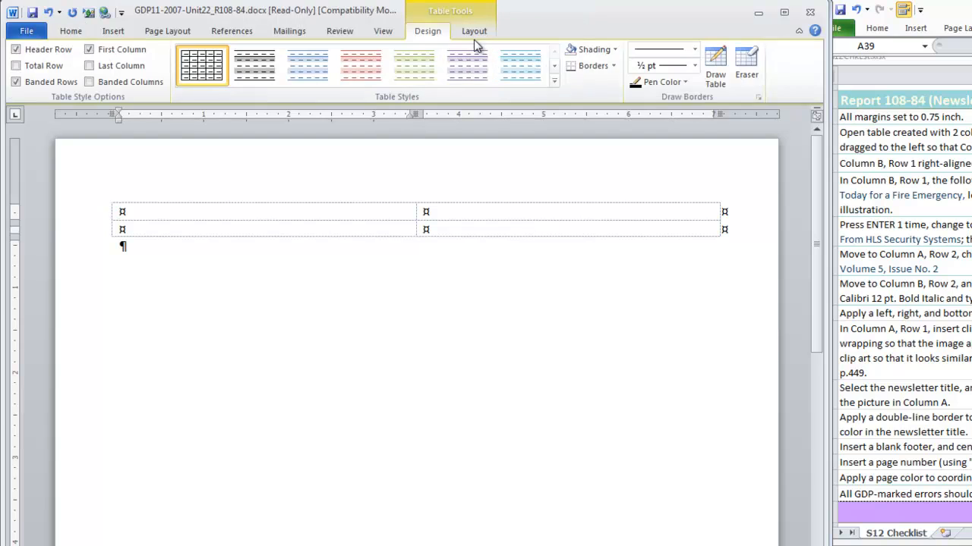
click(473, 30)
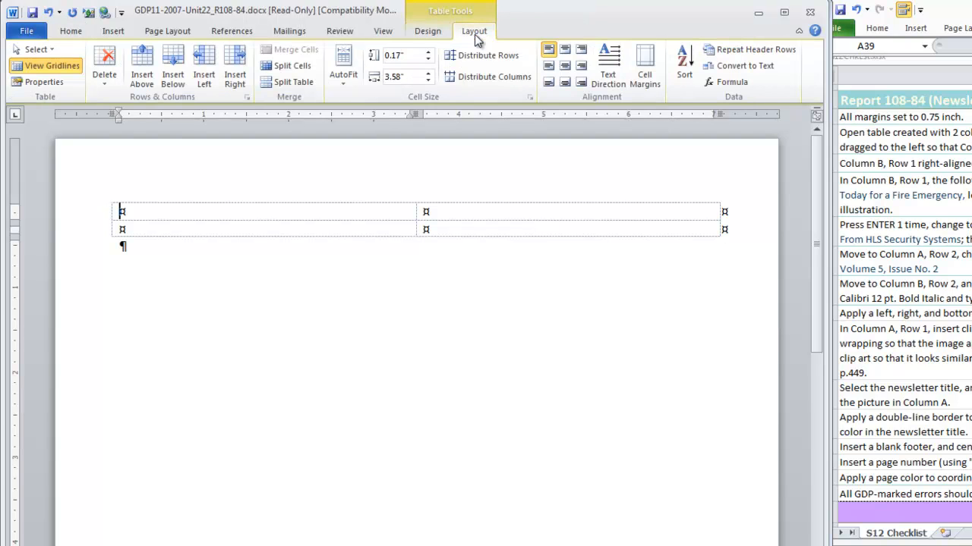
mouse_move(48, 65)
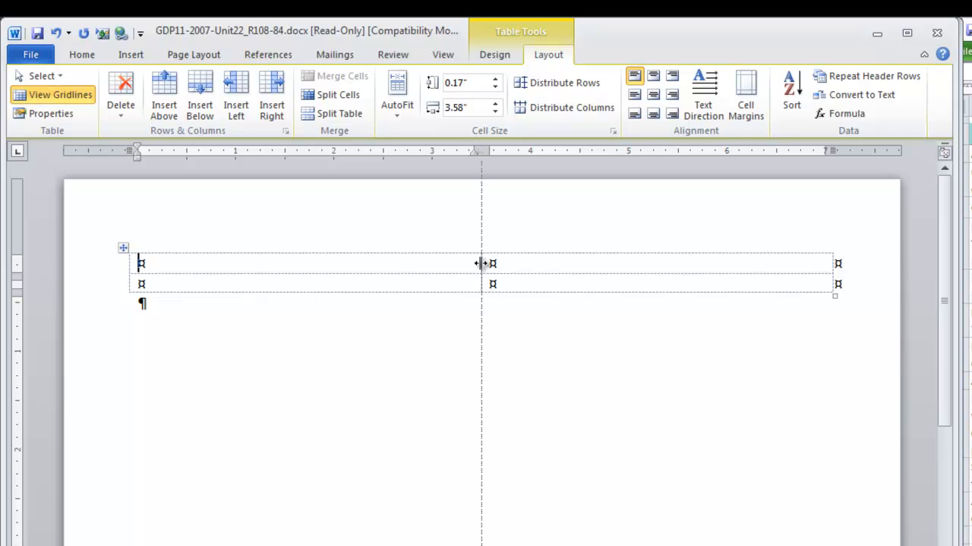
Drag the middle column border left until the first column is about 2.08 inches wide
drag(481, 263, 369, 263)
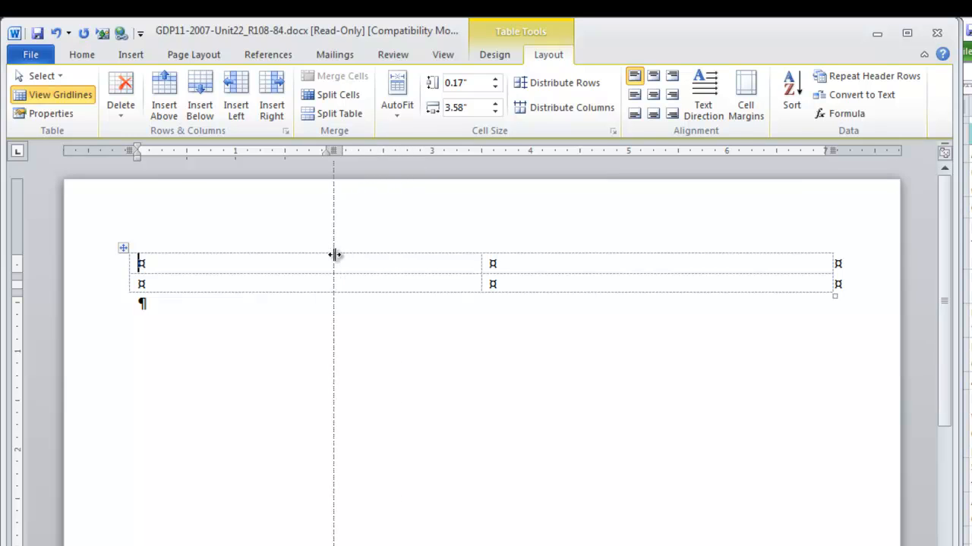
drag(333, 265, 333, 266)
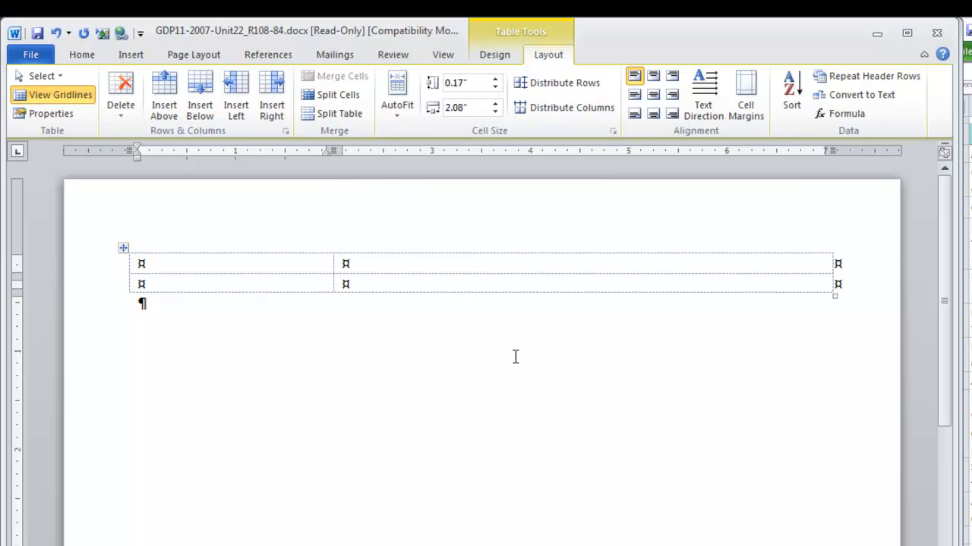
mouse_move(276, 293)
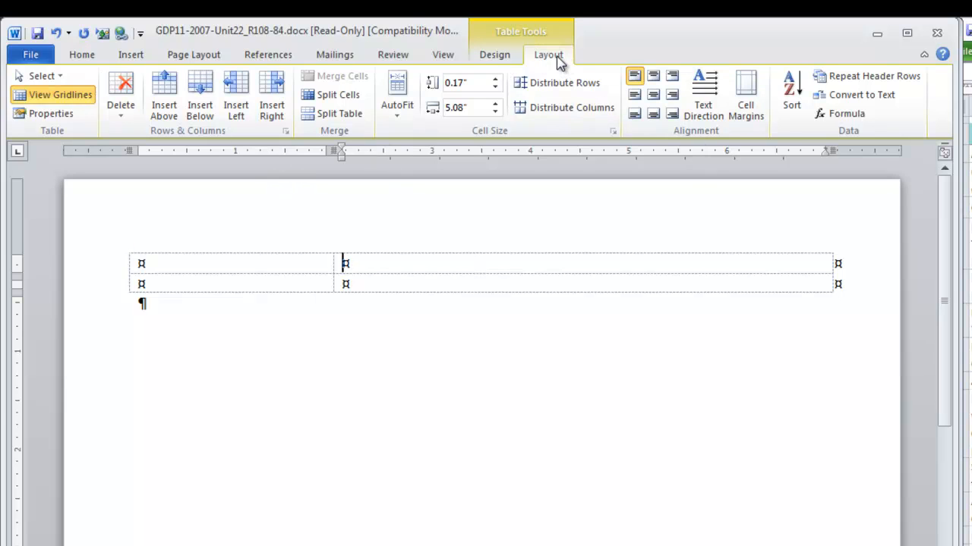
mouse_move(671, 94)
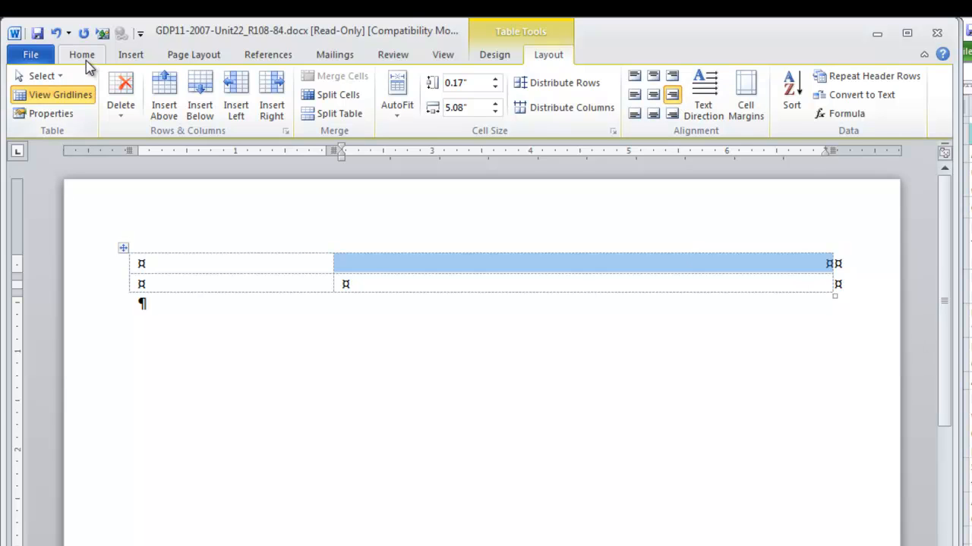
Type the right-aligned, bold 36-pt title 'Planning Today for a Fire Emergency' in the top-right cell
click(82, 54)
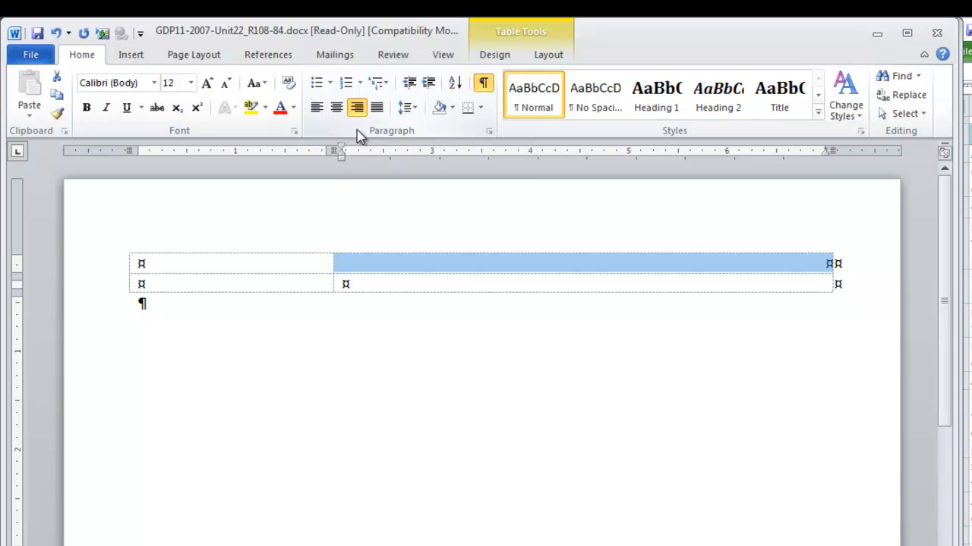
click(548, 54)
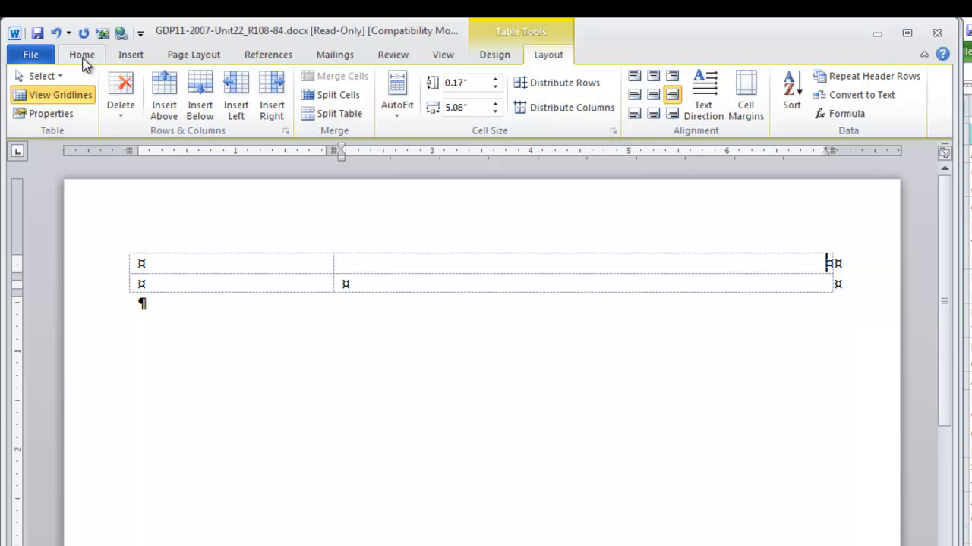
click(82, 54)
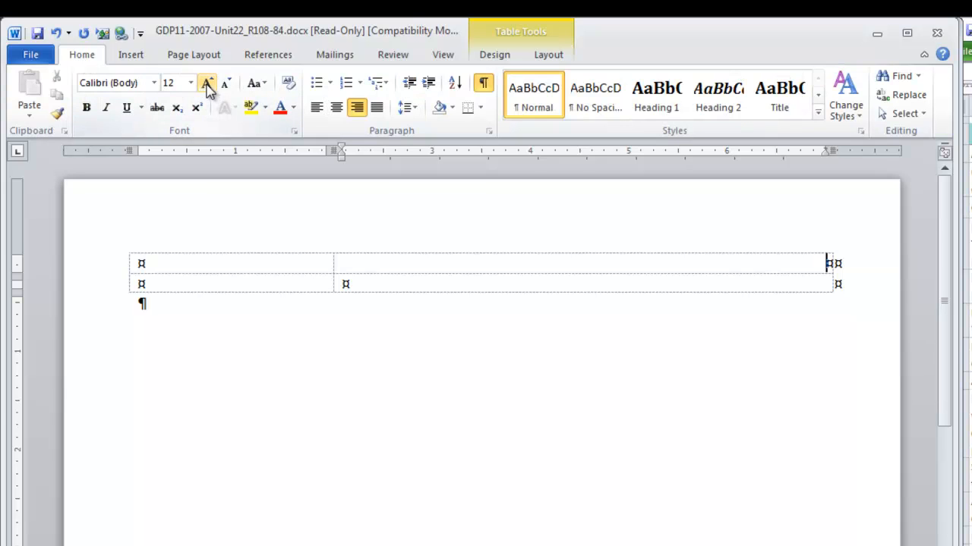
mouse_move(195, 85)
text(Planning Today for a Fi)
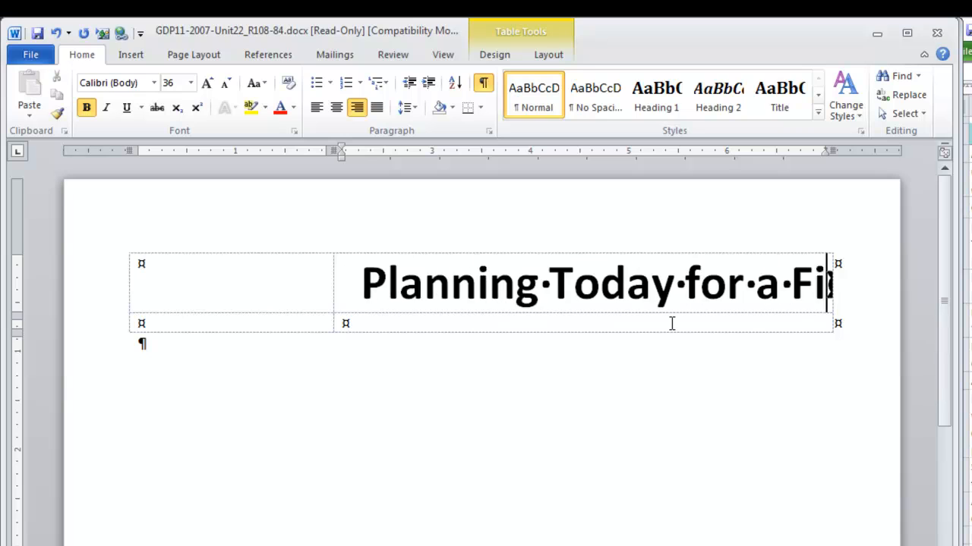
text(re Emergency)
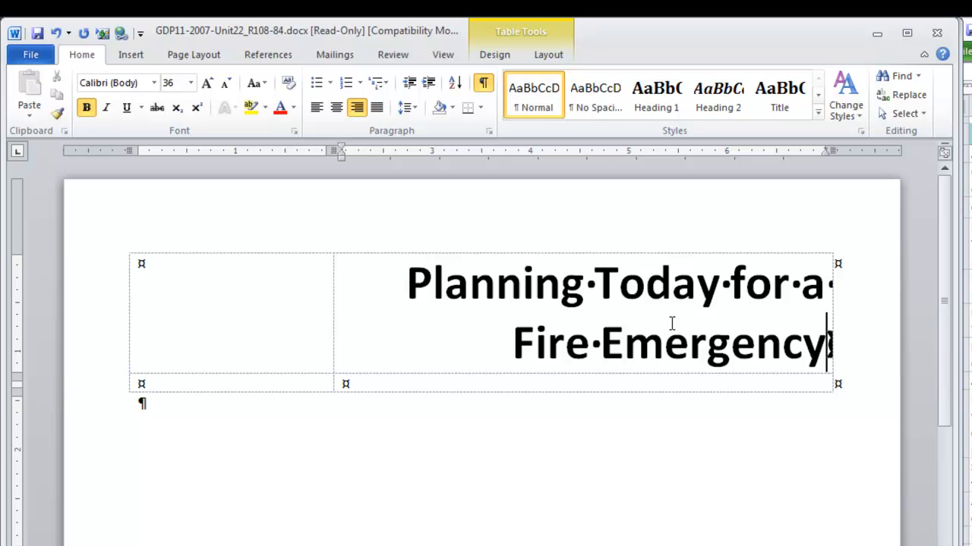
mouse_move(809, 434)
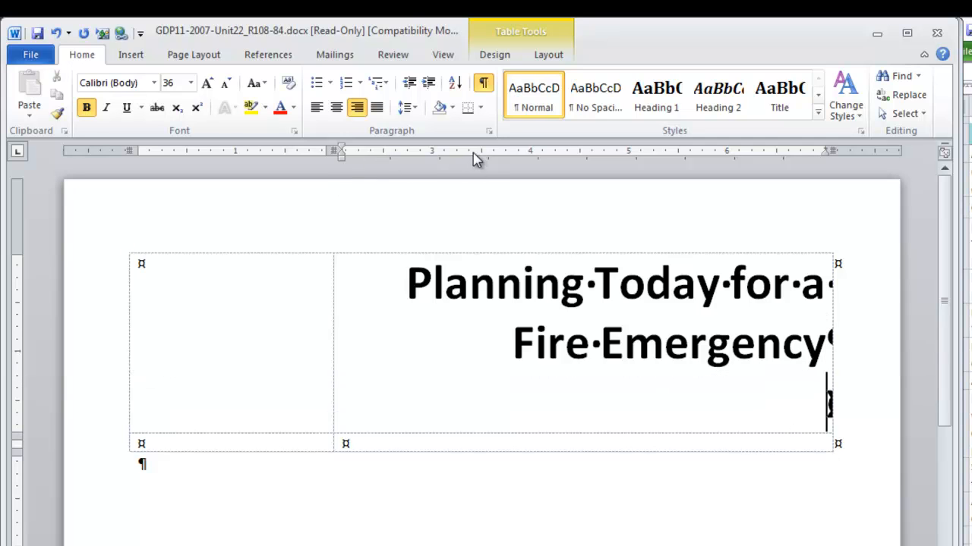
Add the 14-pt subtitle 'A Newsletter From HLS Security Systems' below the title
click(190, 82)
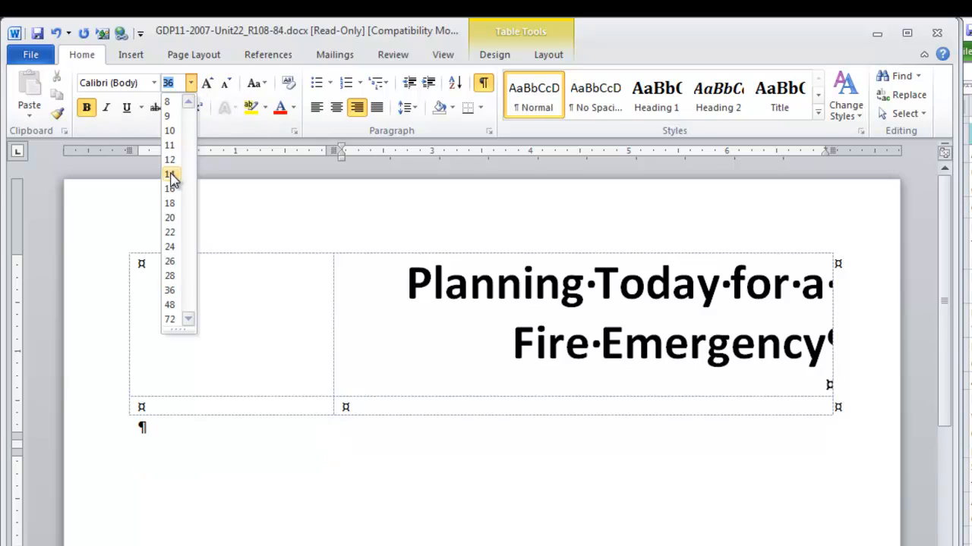
click(169, 174)
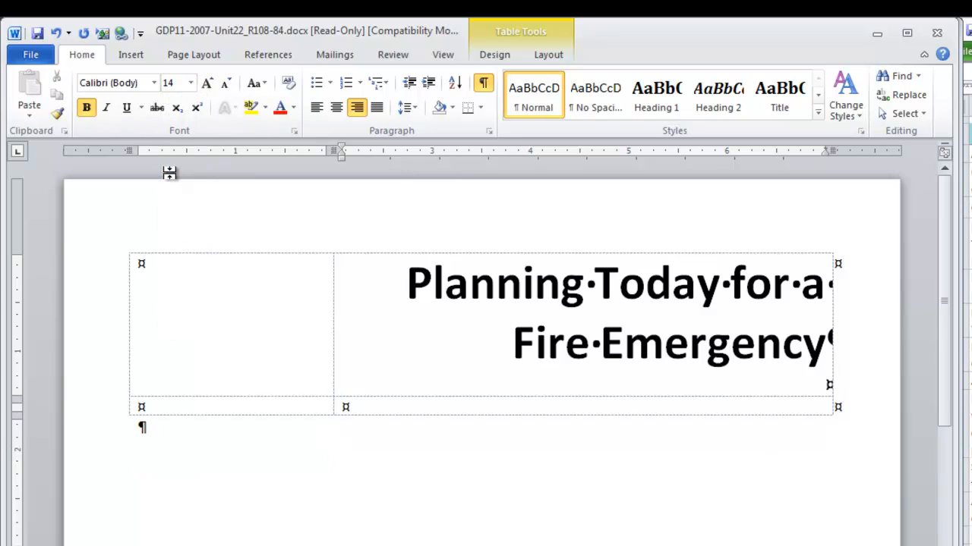
mouse_move(177, 174)
text(A Newsletter From HL)
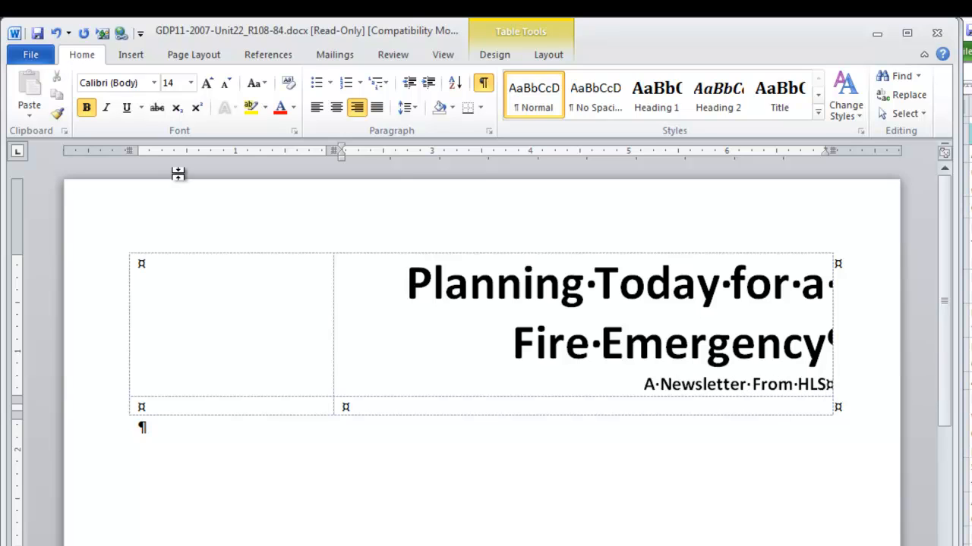
text(Security Systems)
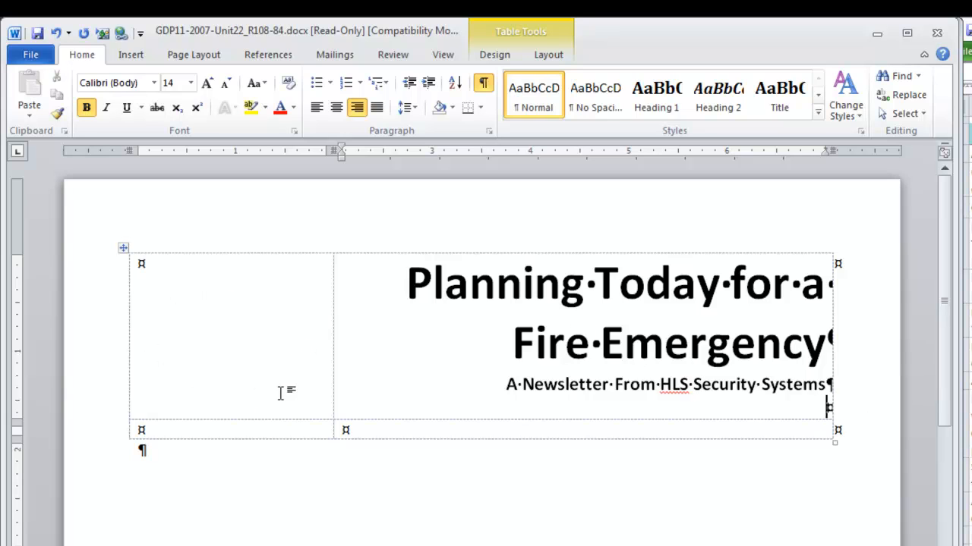
mouse_move(297, 341)
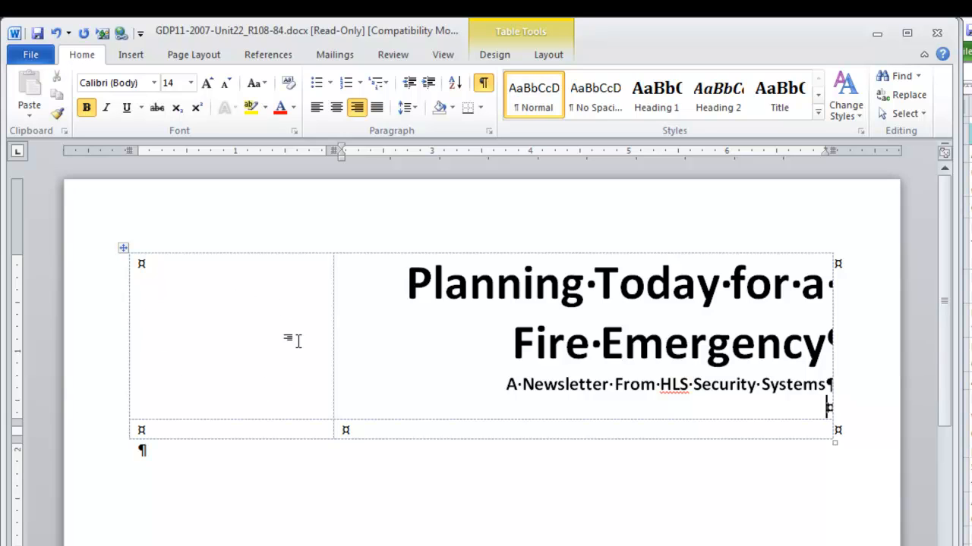
mouse_move(750, 453)
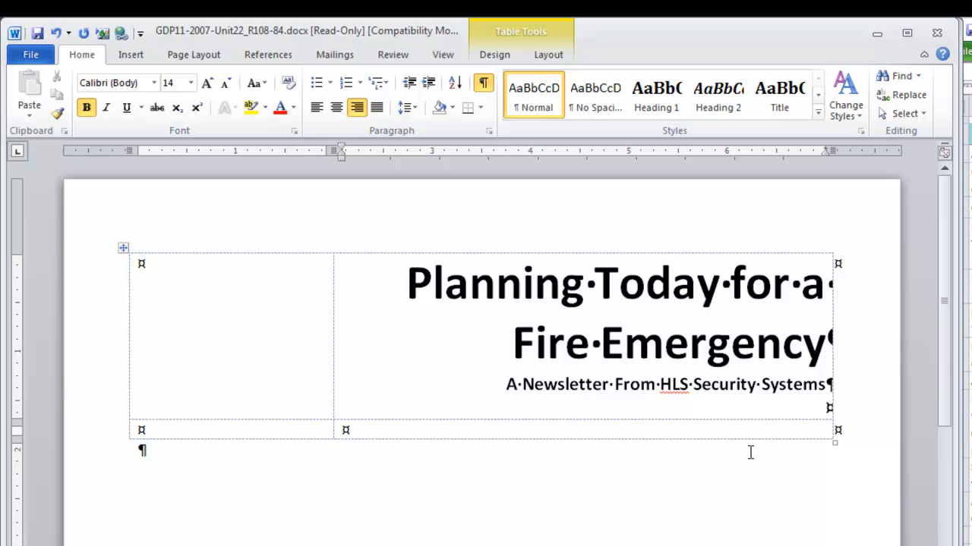
mouse_move(116, 440)
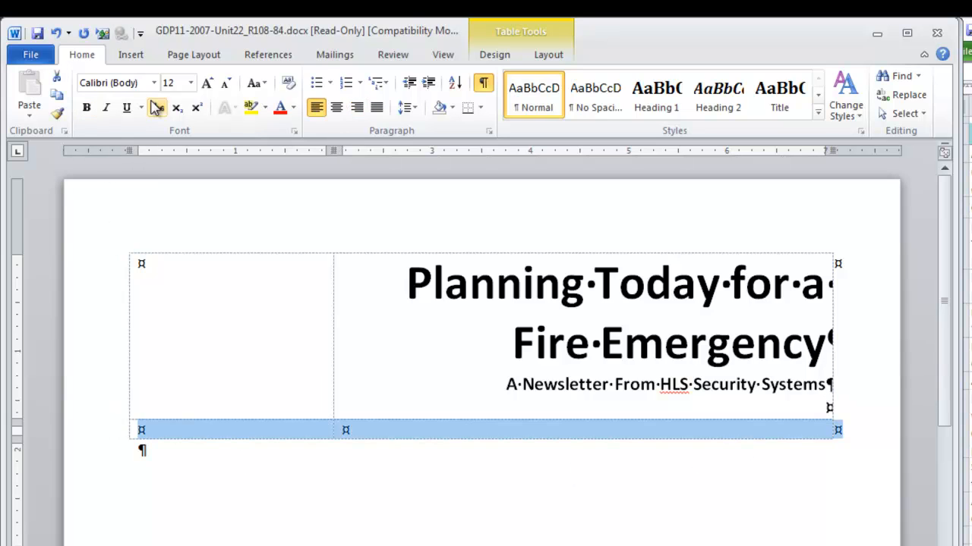
mouse_move(190, 95)
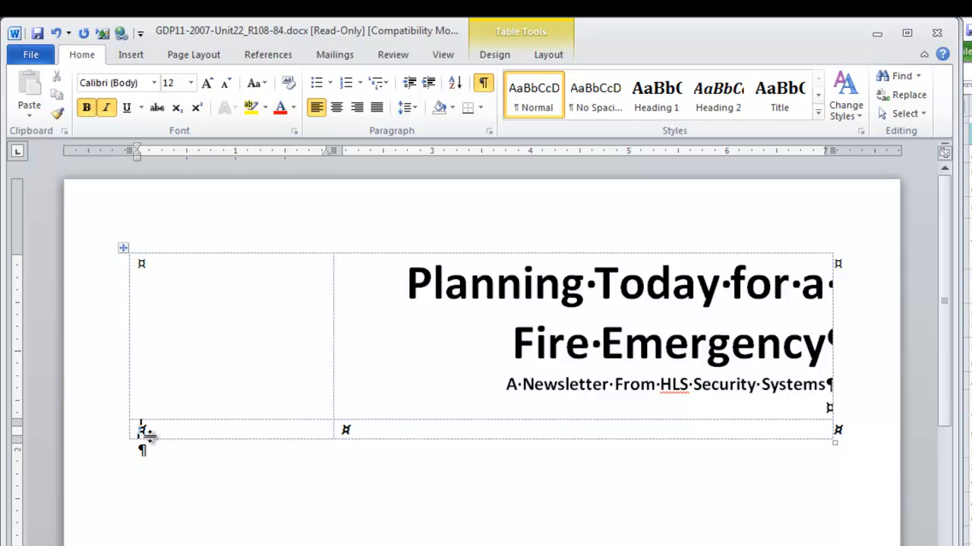
Type 'Volume 5, Issue No. 2' in bold italic in the bottom-left cell
text(Volume)
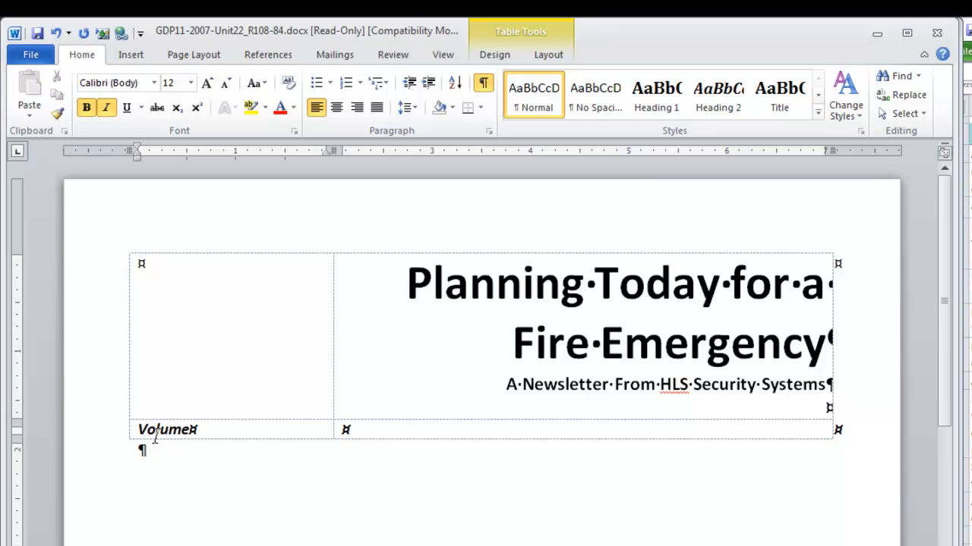
text(5,)
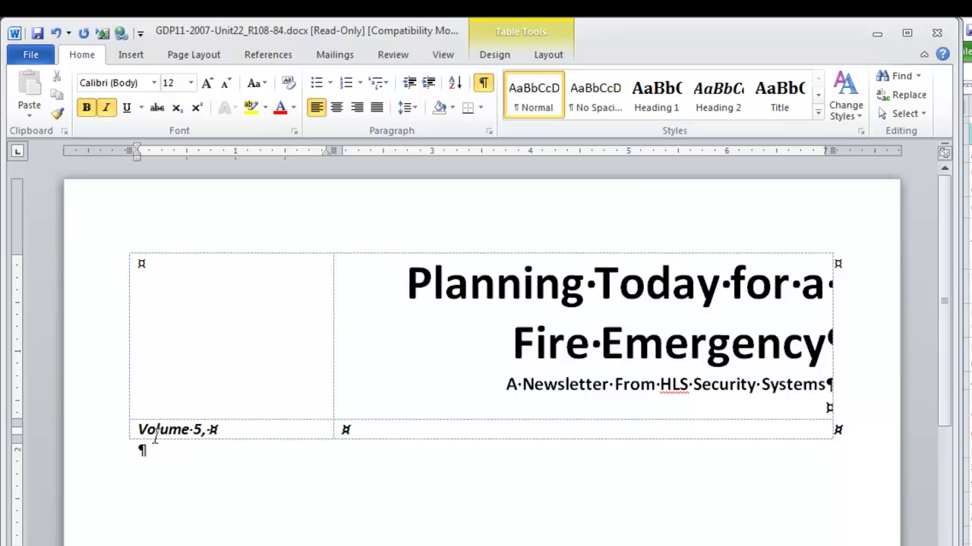
text(Issue No. 2)
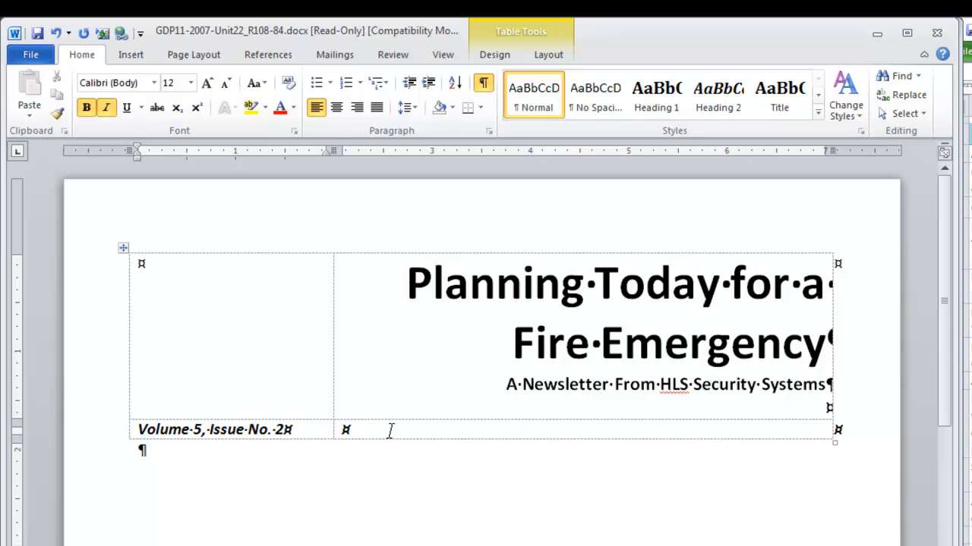
mouse_move(357, 107)
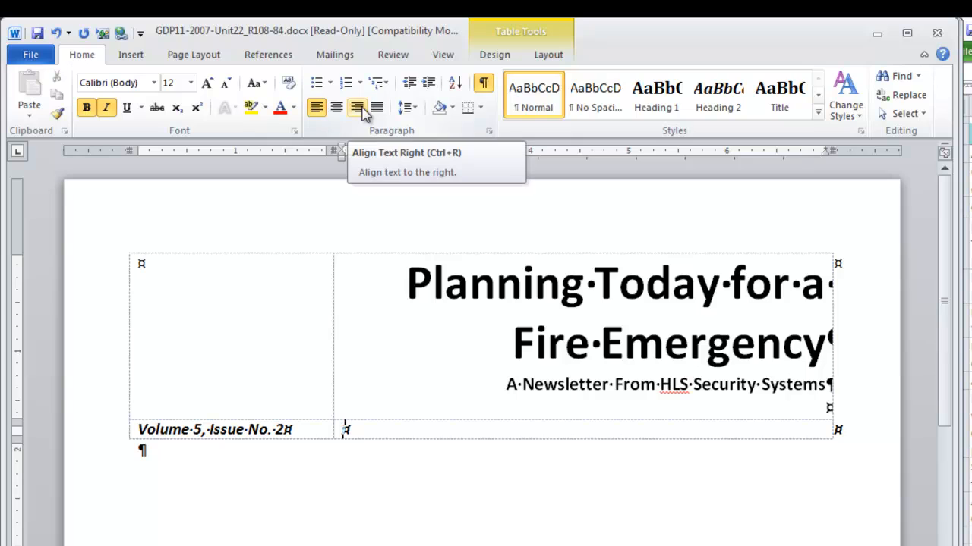
Right-align the bottom-right cell and type 'February 2013'
click(356, 107)
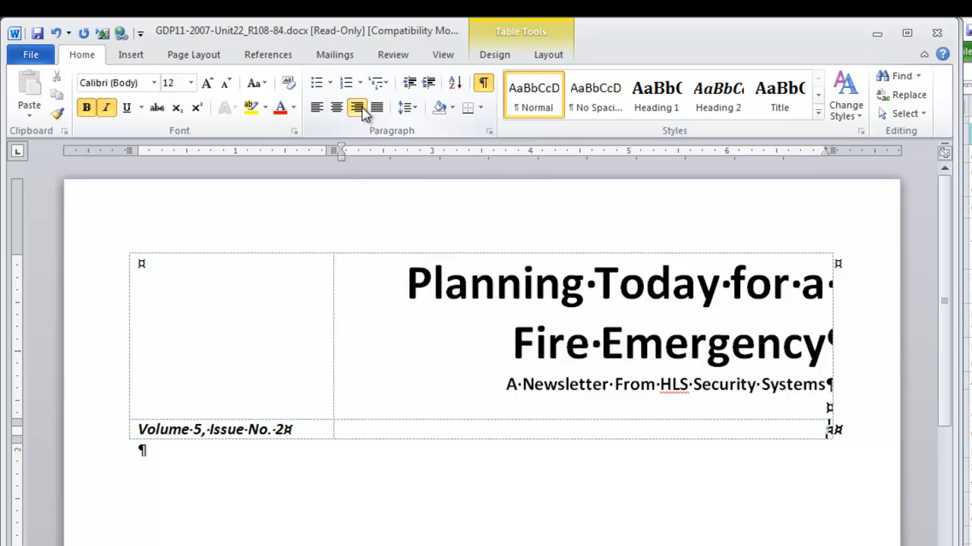
click(356, 107)
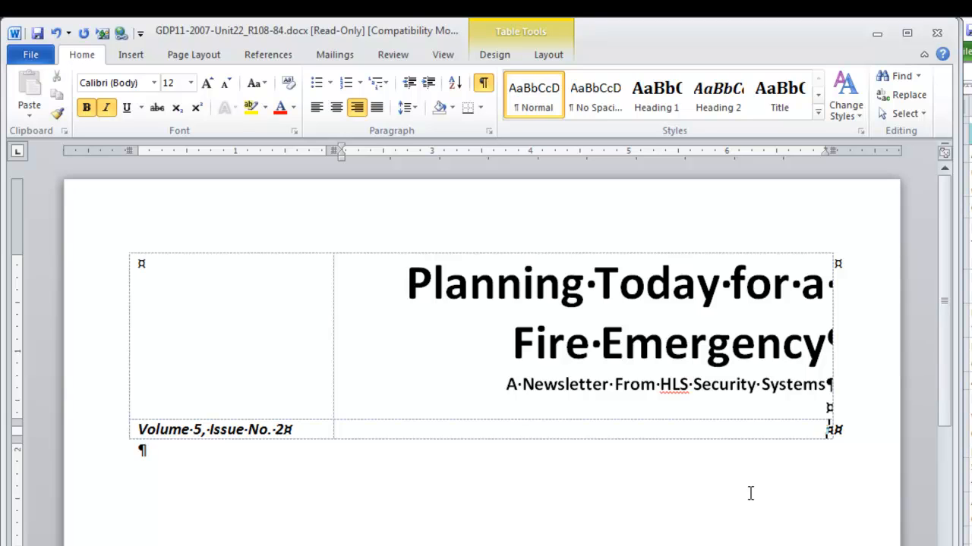
text(February 2)
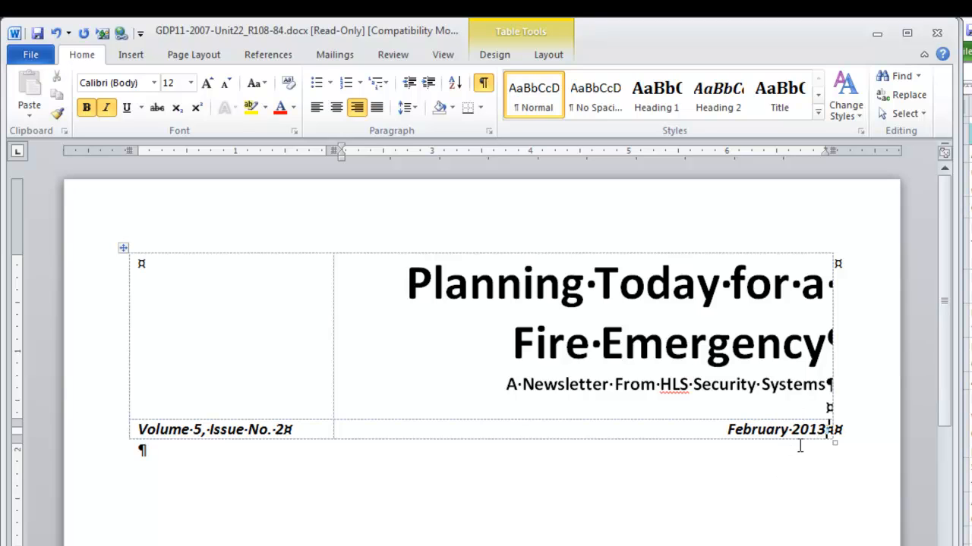
mouse_move(796, 456)
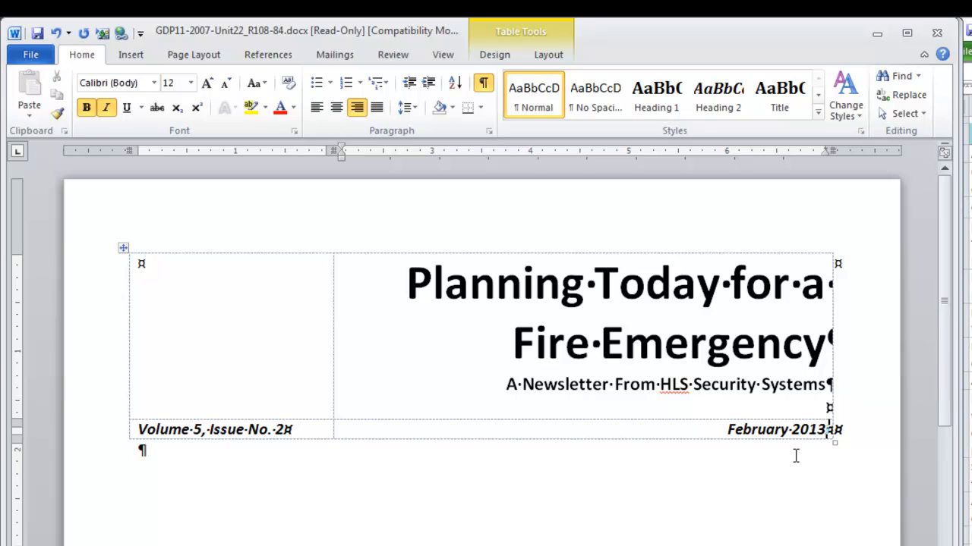
mouse_move(199, 452)
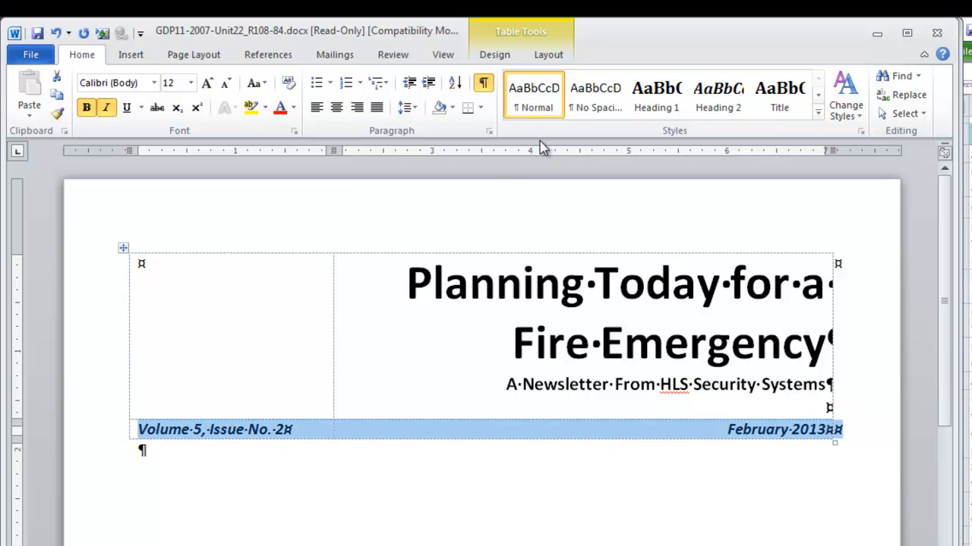
Apply left, right and bottom borders to the volume and date row
click(472, 106)
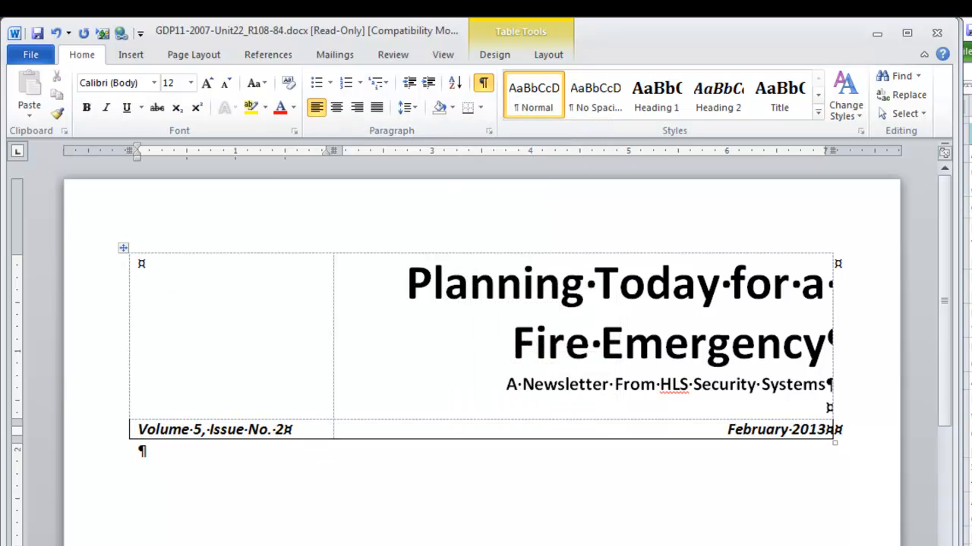
mouse_move(162, 337)
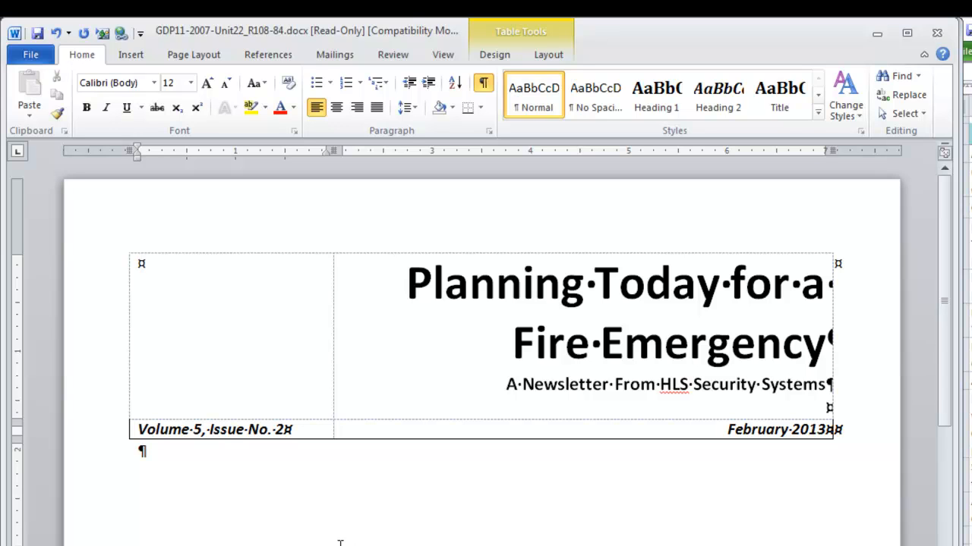
Search Clip Art for 'security' images for the top-left cell
click(130, 54)
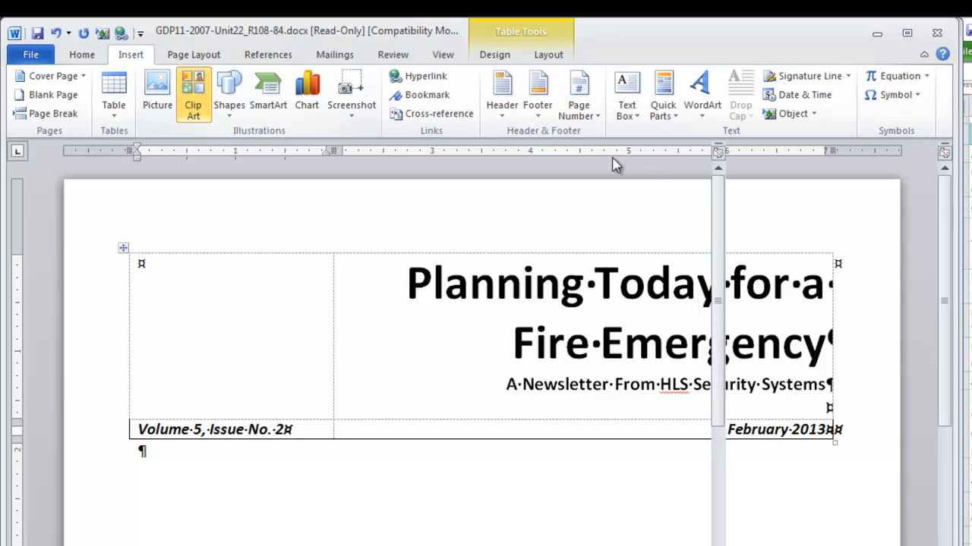
click(192, 89)
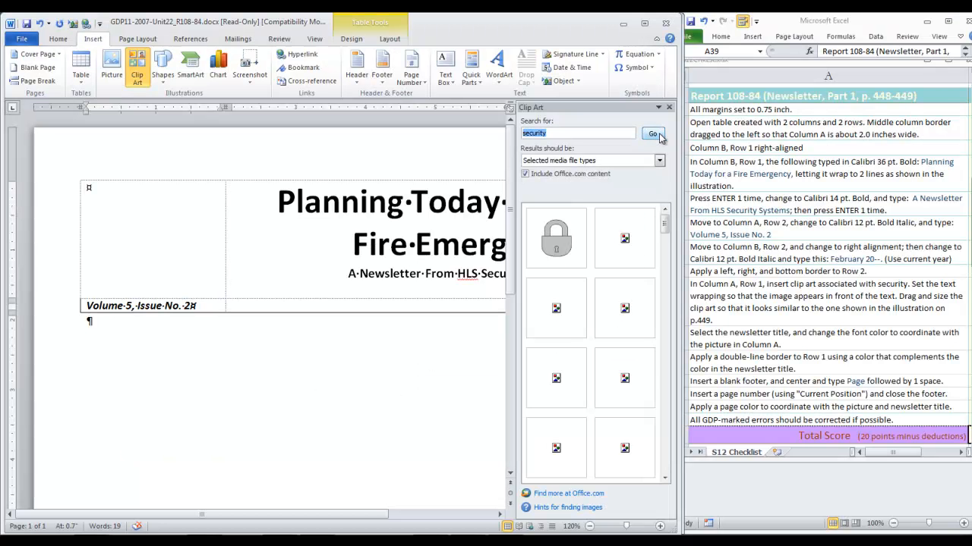
click(652, 132)
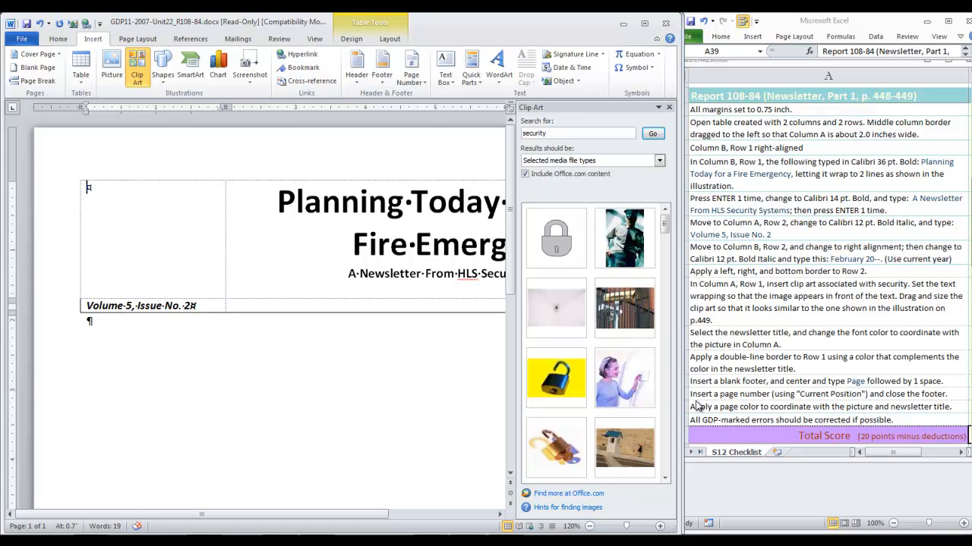
mouse_move(696, 411)
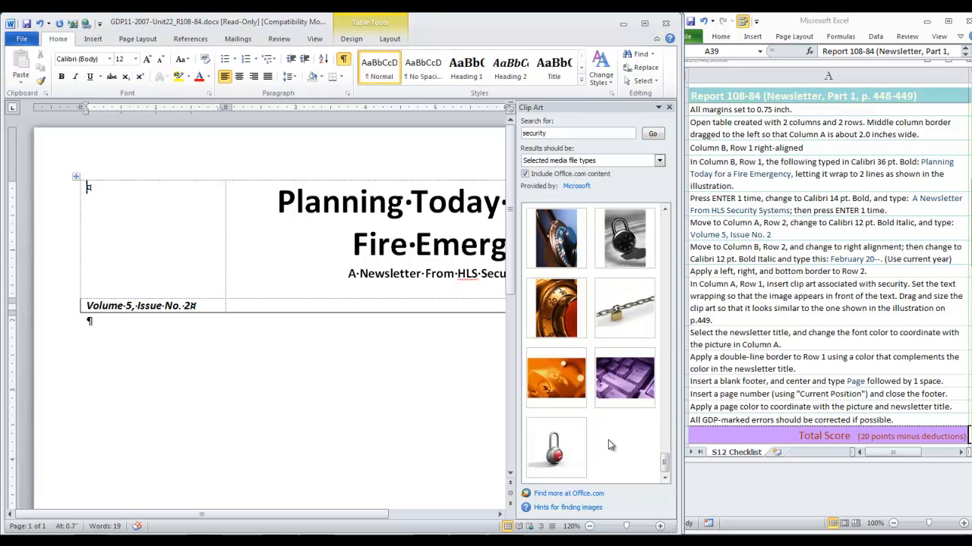
mouse_move(553, 392)
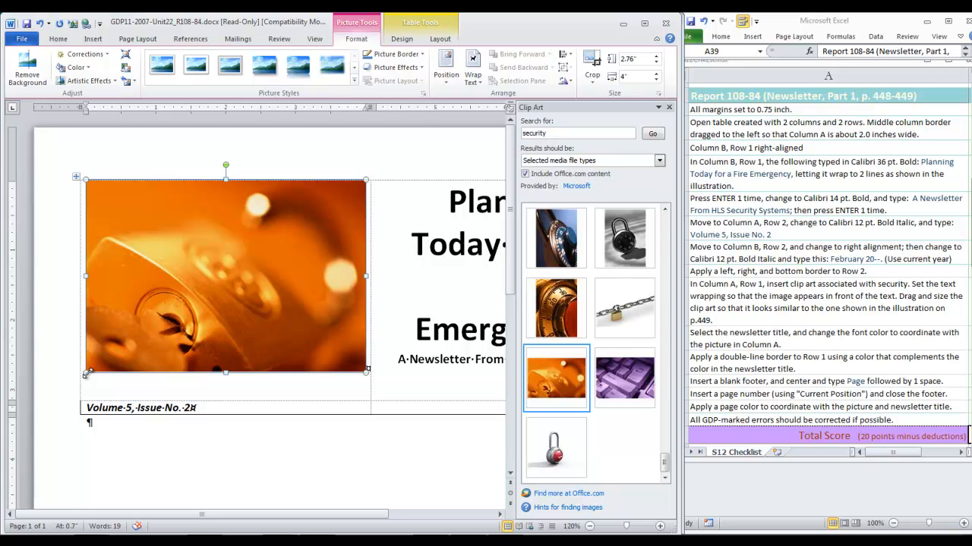
Shrink the orange clip art to about 1.45 by 2.11 inches to fit the cell
drag(367, 372, 286, 317)
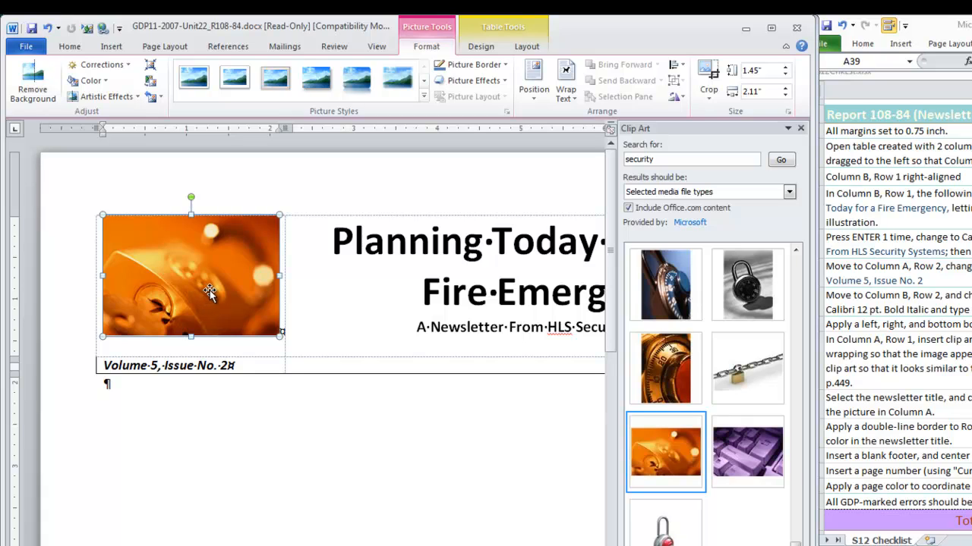
right_click(211, 294)
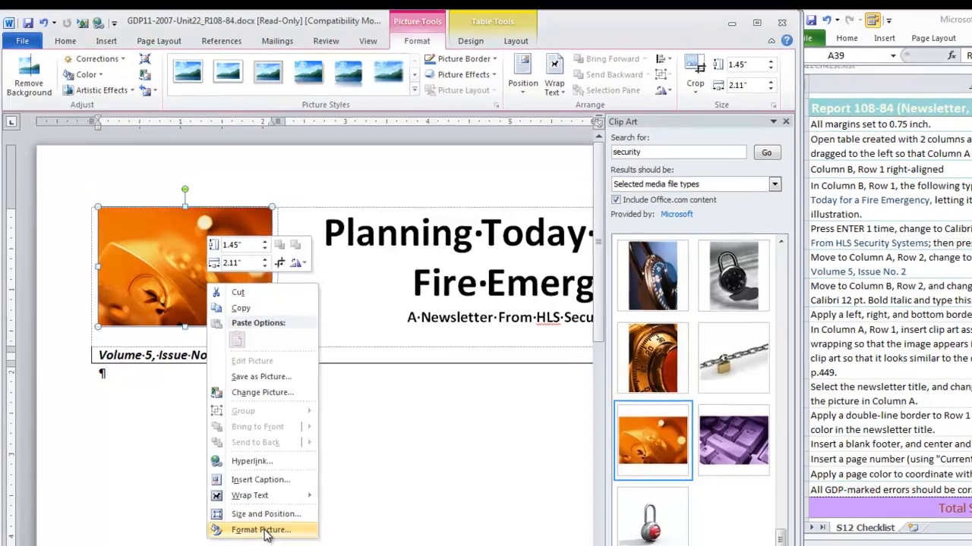
Recolor the masthead clip art from orange with the Purple, Accent color 4 Light preset
click(264, 531)
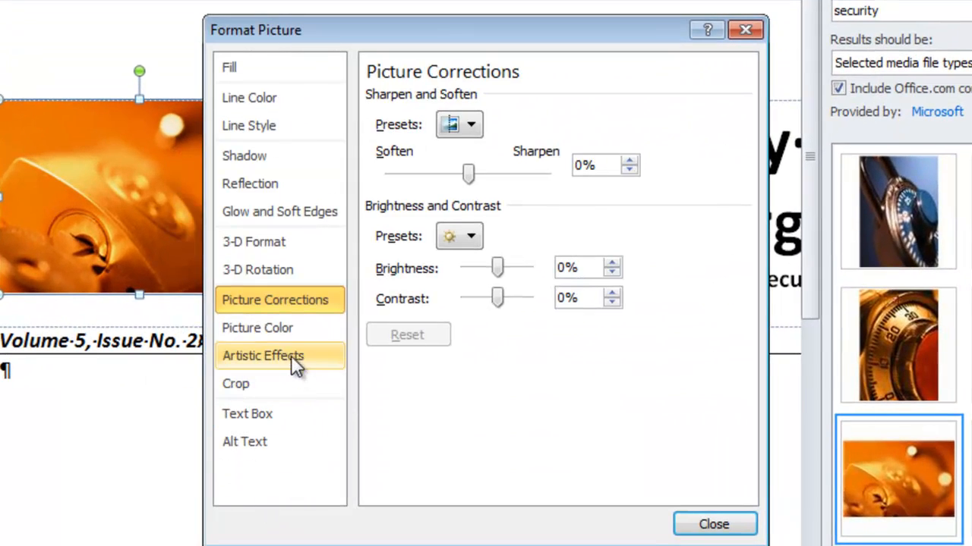
click(257, 328)
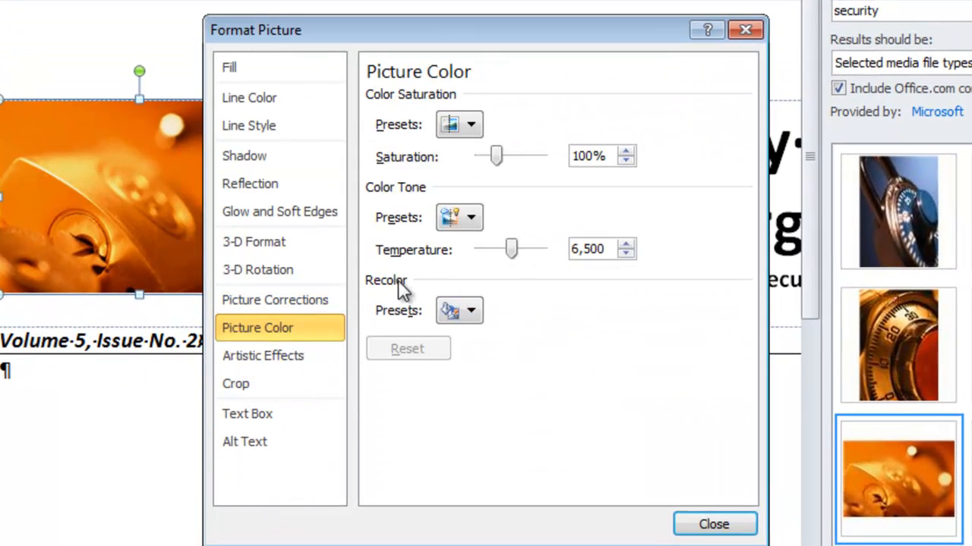
click(471, 310)
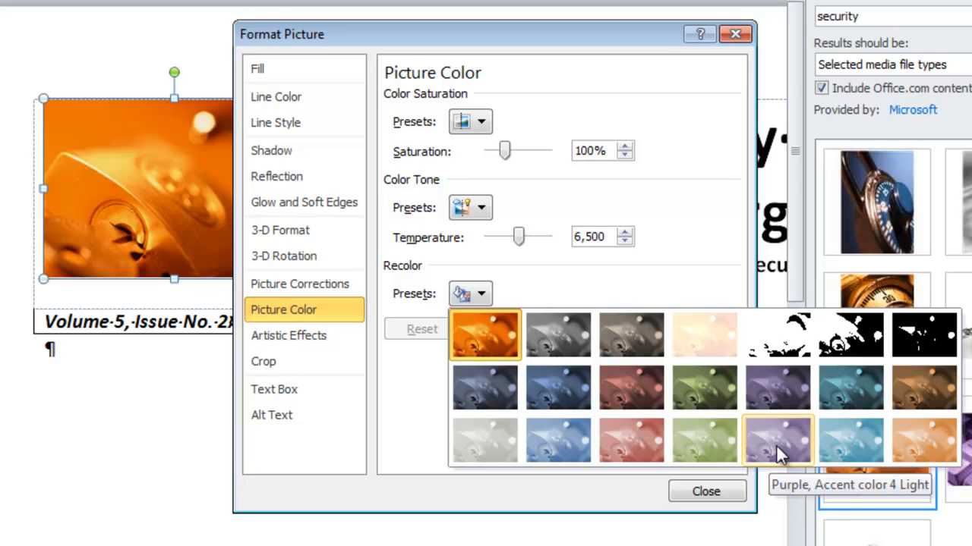
click(777, 440)
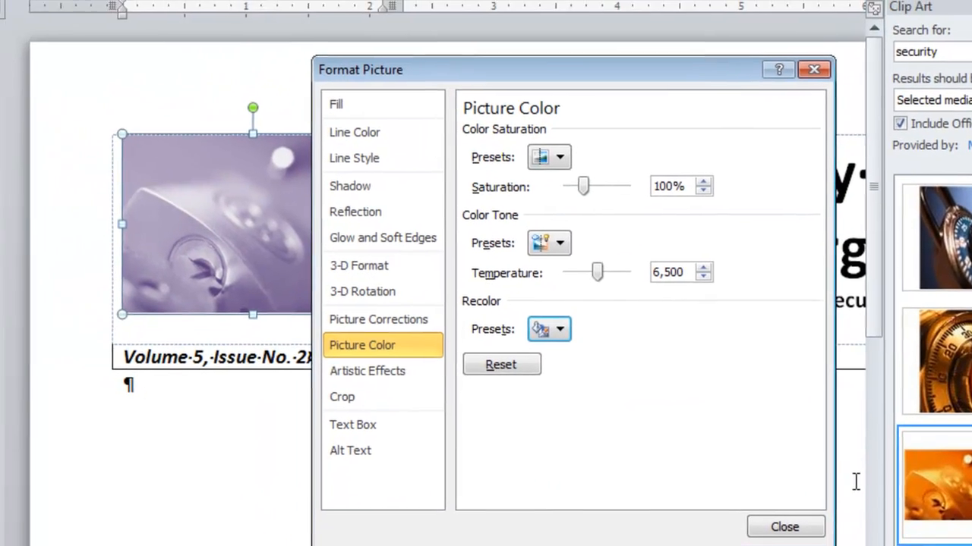
click(786, 527)
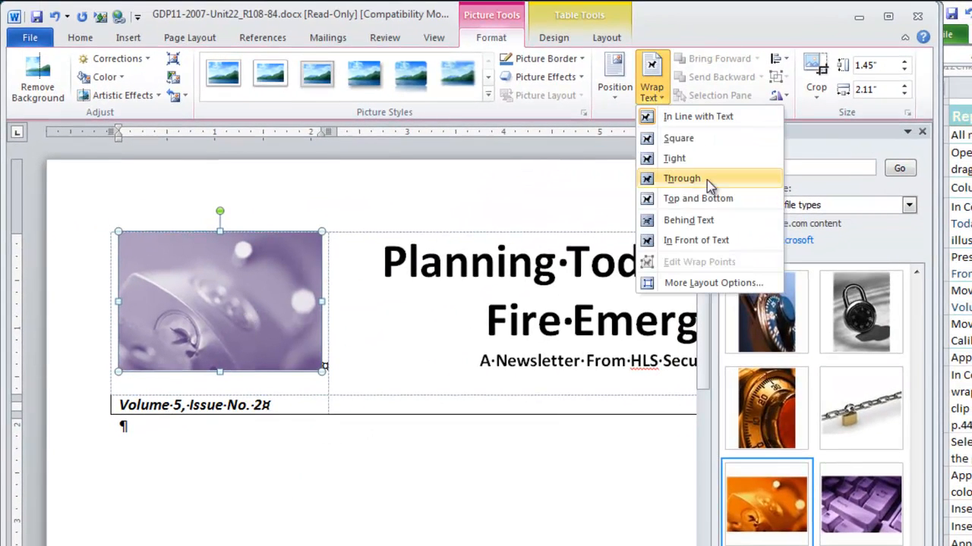
Float the clip art, shrink it to about 1.25 by 1.82 inches, and apply a rounded bevel style
click(681, 178)
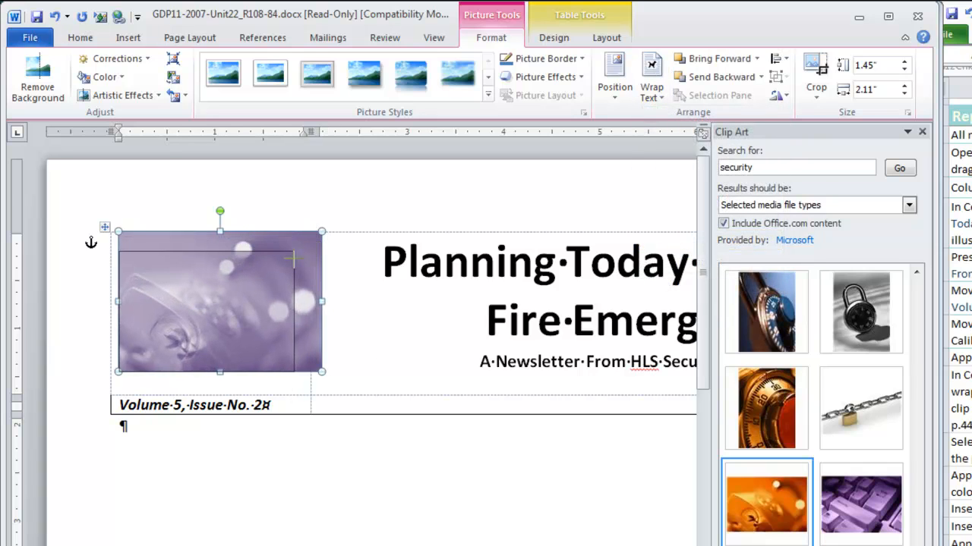
drag(321, 231, 294, 253)
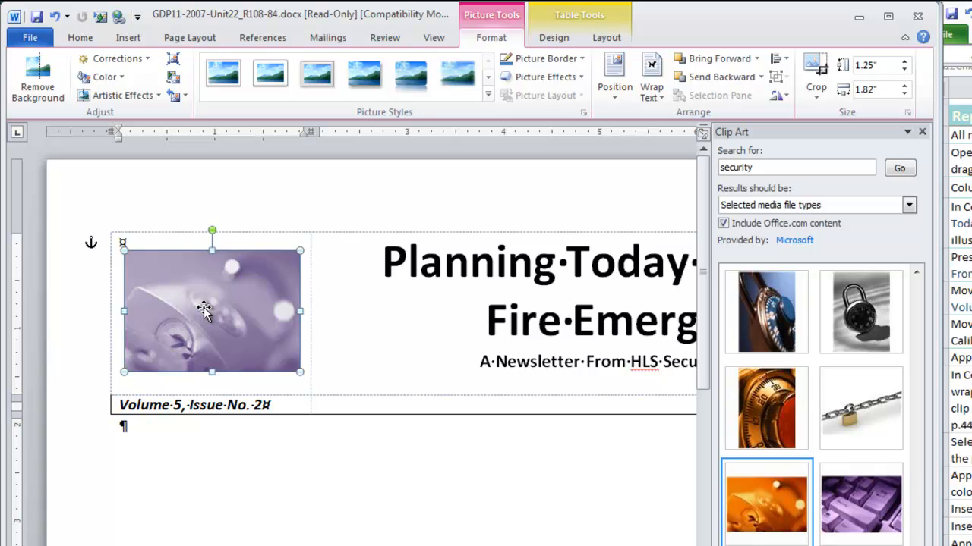
mouse_move(454, 143)
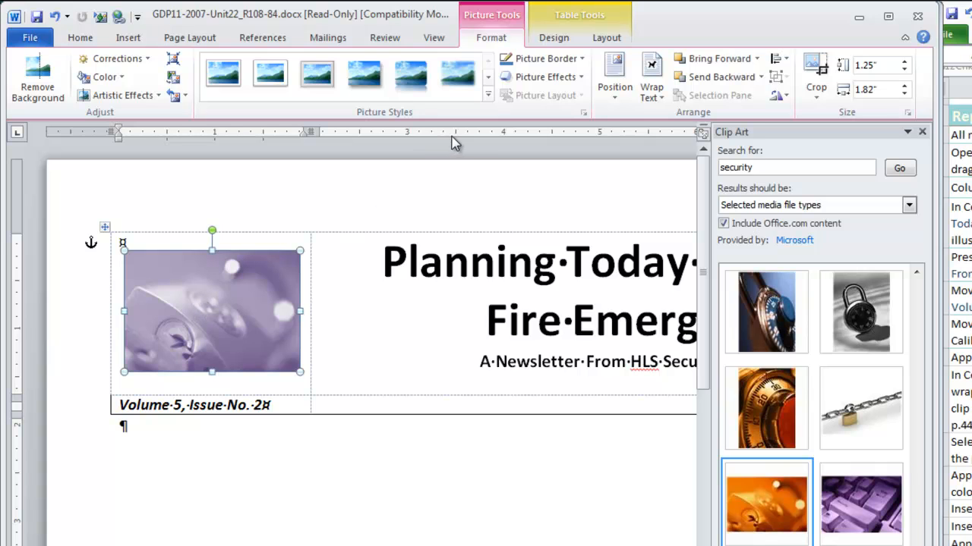
click(487, 94)
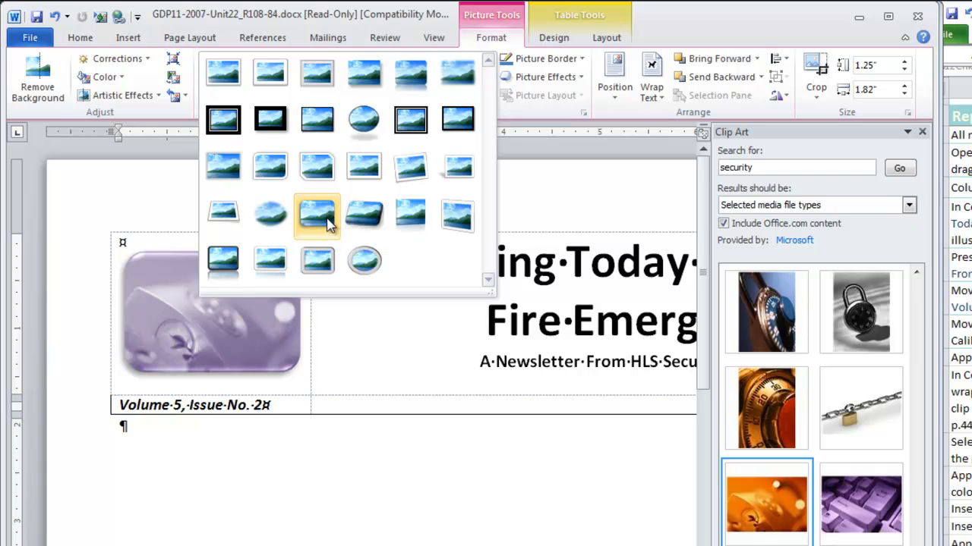
click(318, 216)
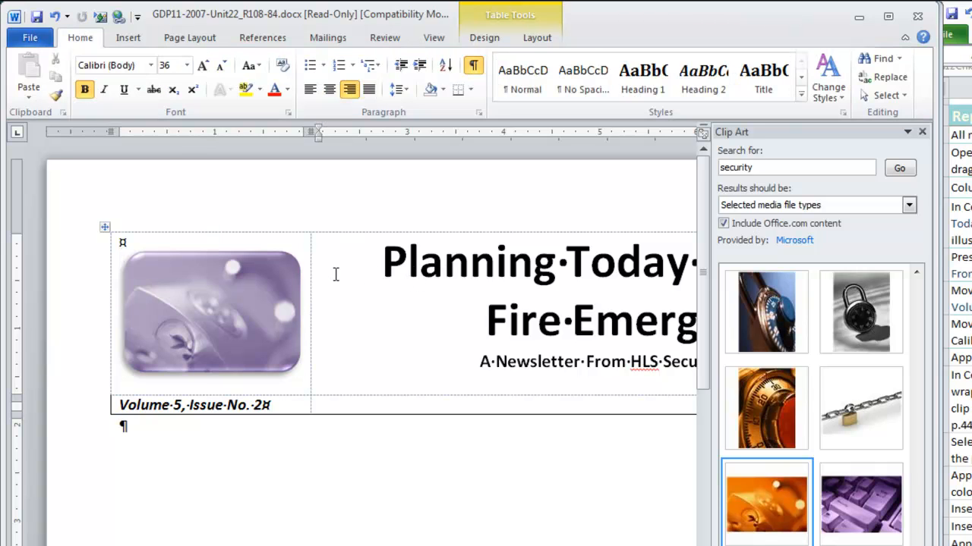
mouse_move(333, 275)
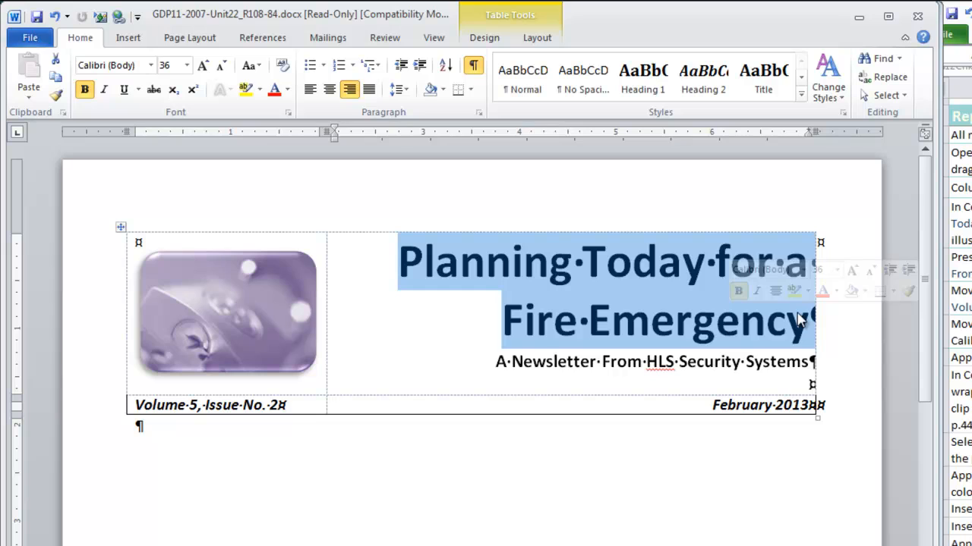
mouse_move(559, 318)
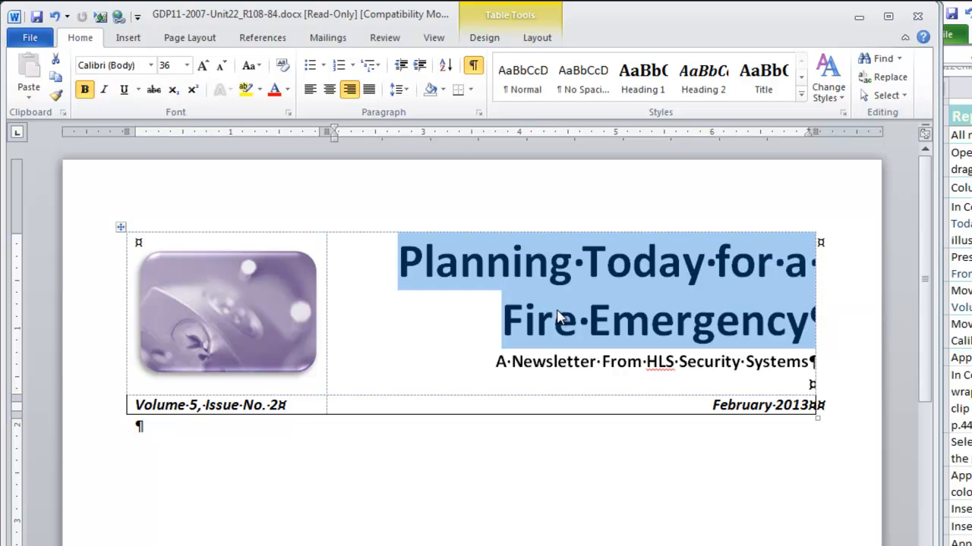
Colour the title 'Planning Today for a Fire Emergency' Purple, Accent 4, Darker 25%
click(290, 88)
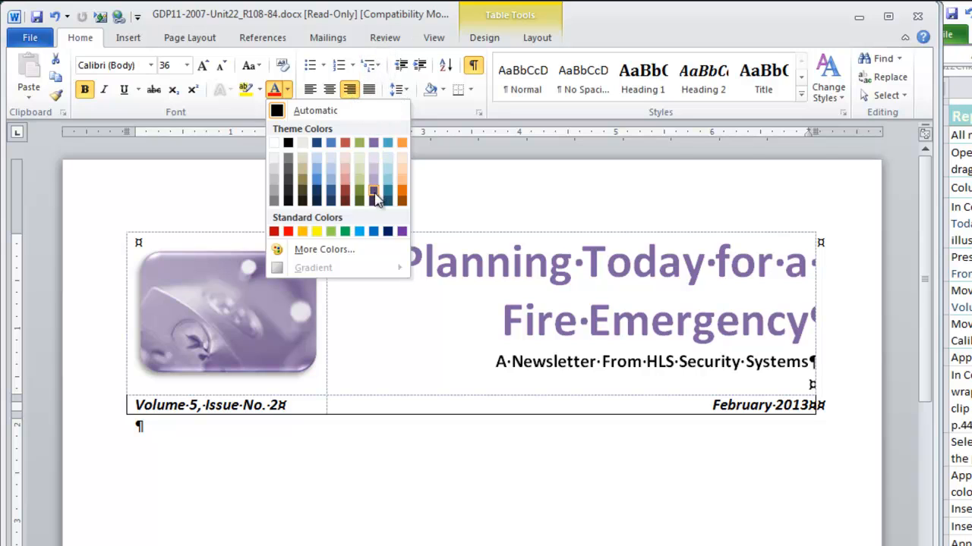
mouse_move(375, 192)
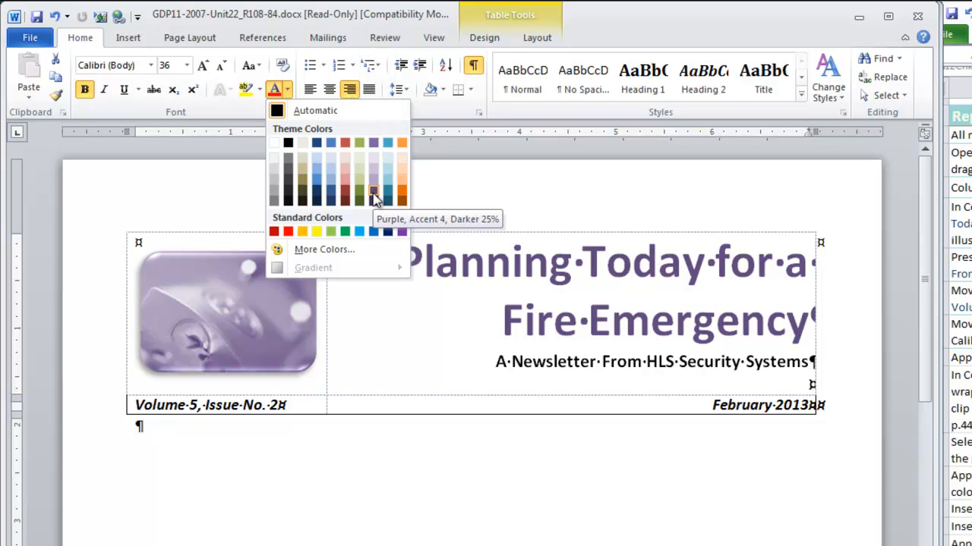
mouse_move(374, 192)
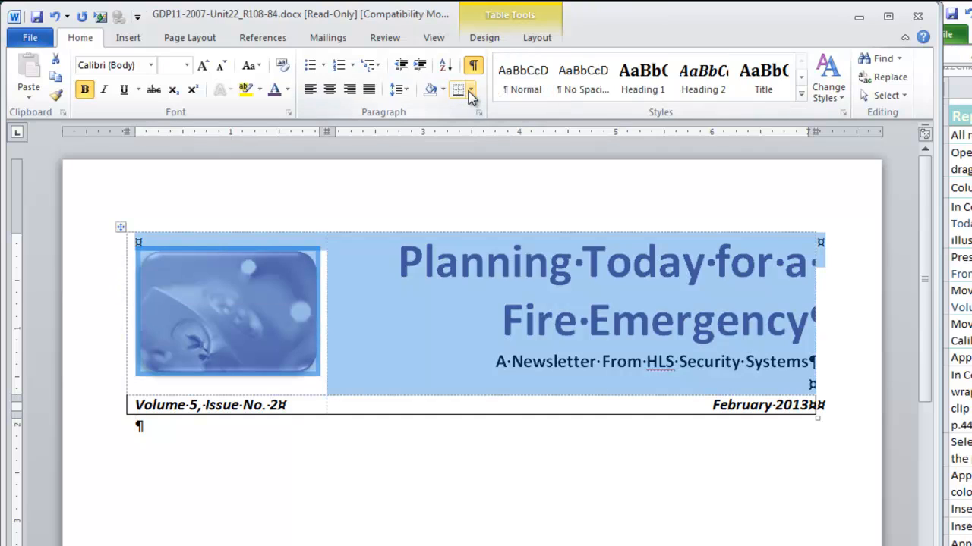
Open Borders and Shading for the masthead's first row from the Borders drop-down
click(470, 89)
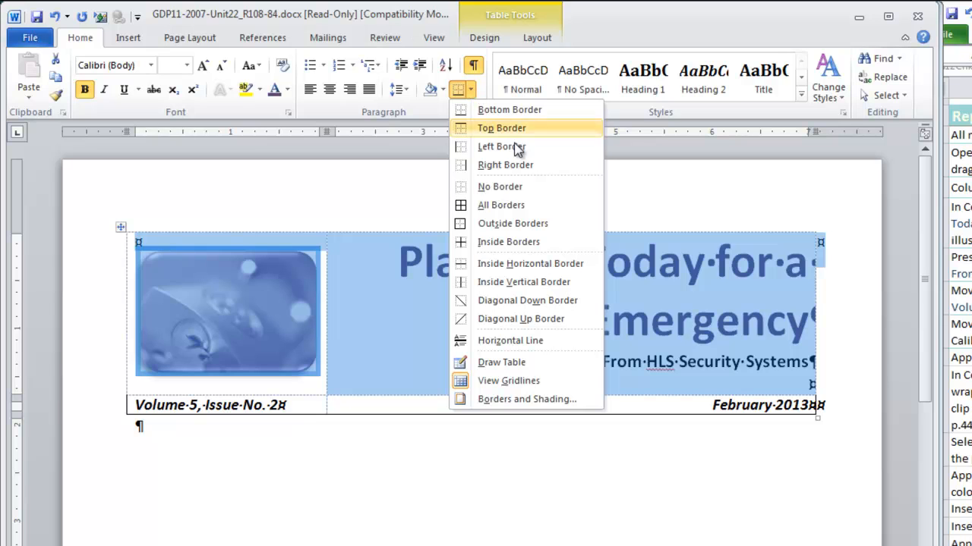
click(526, 399)
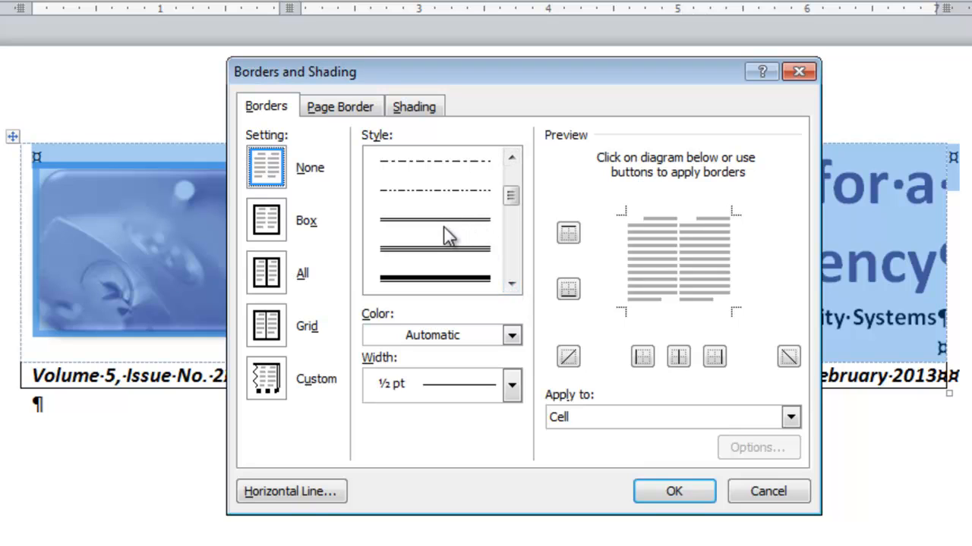
Box row 1 with a 3 pt double-line border in Purple, Accent 4, Darker 25%
click(510, 284)
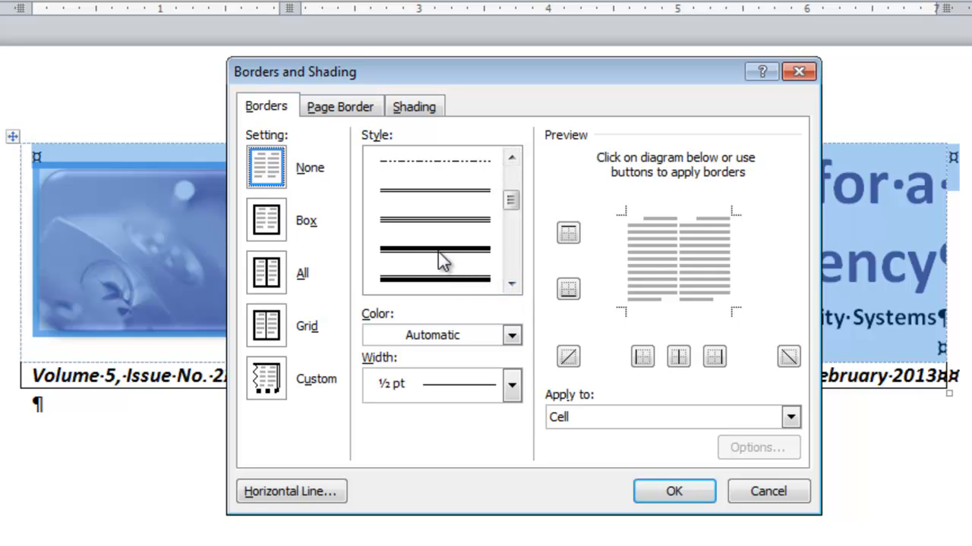
mouse_move(449, 262)
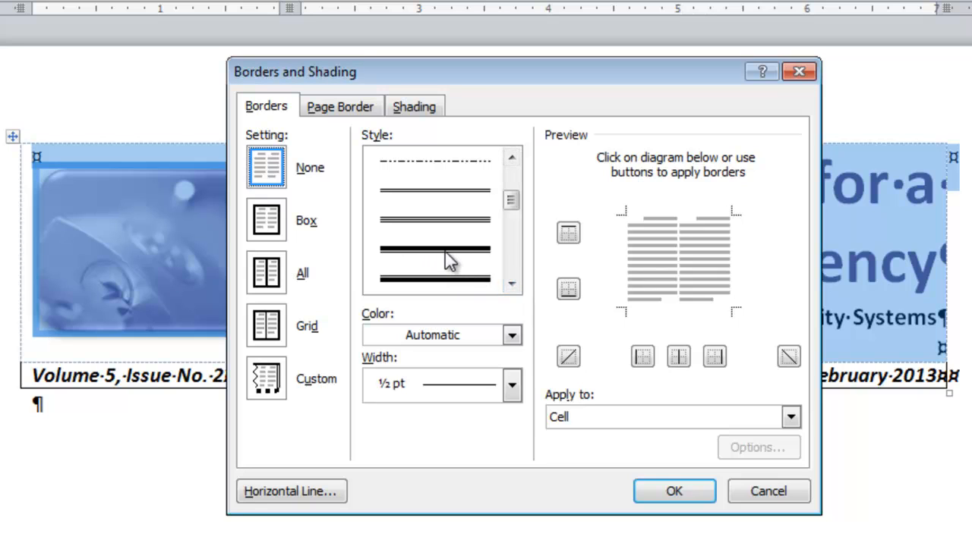
mouse_move(437, 296)
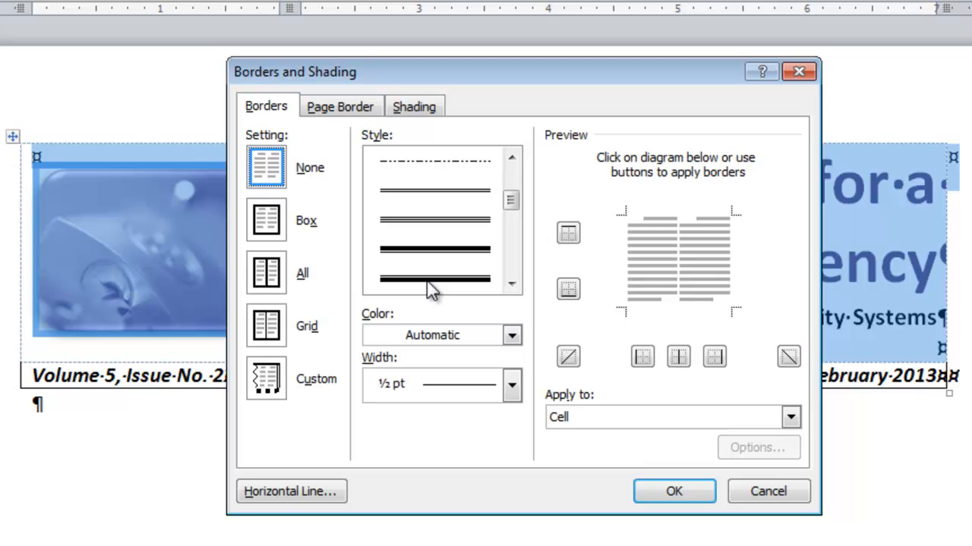
scroll(down, 3)
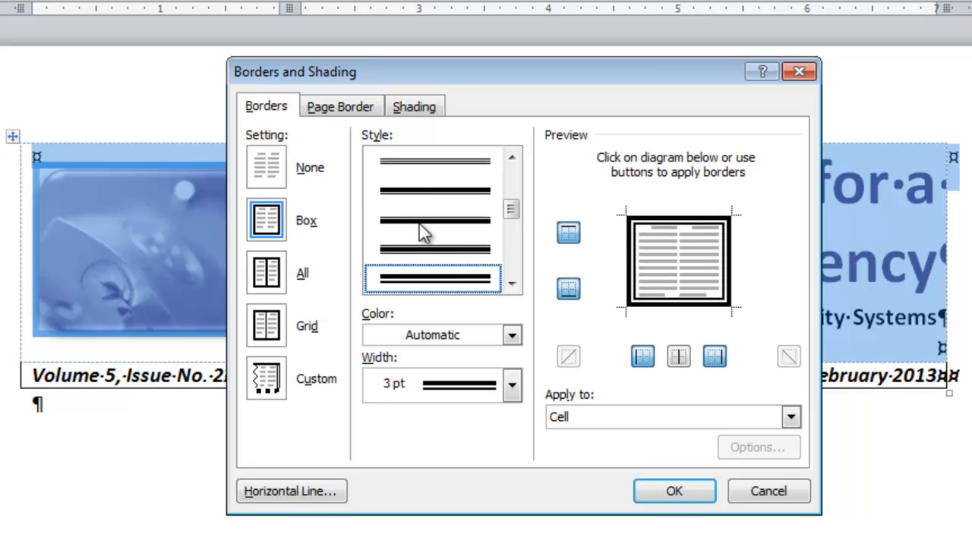
click(266, 219)
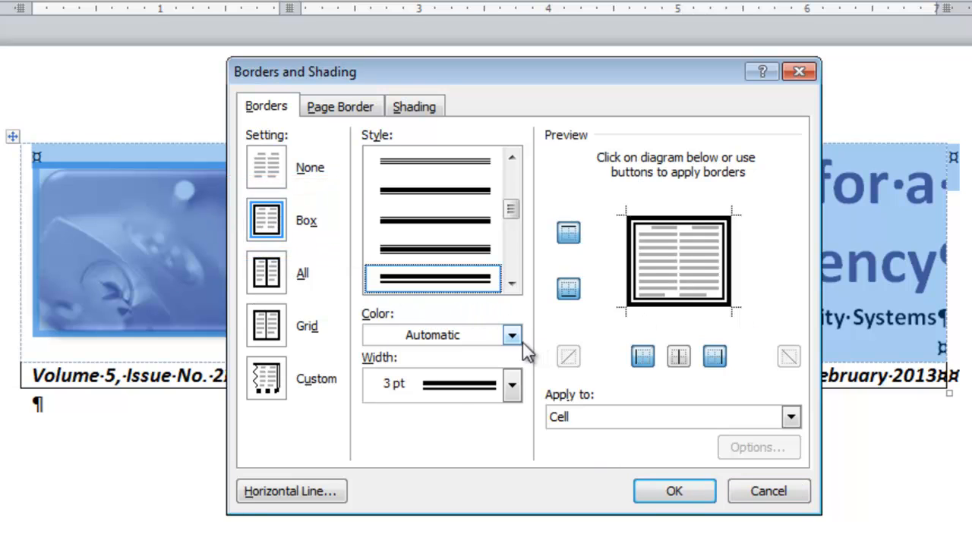
click(509, 336)
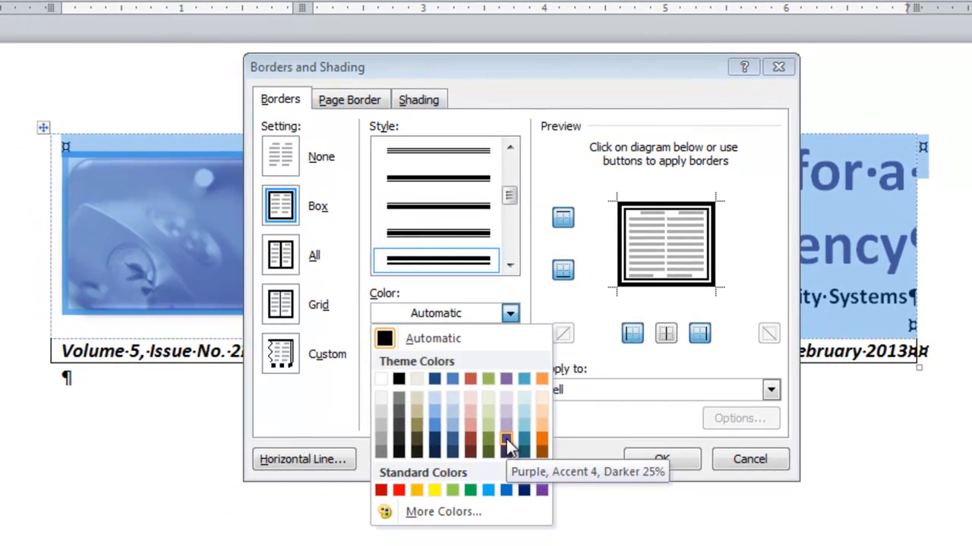
click(504, 439)
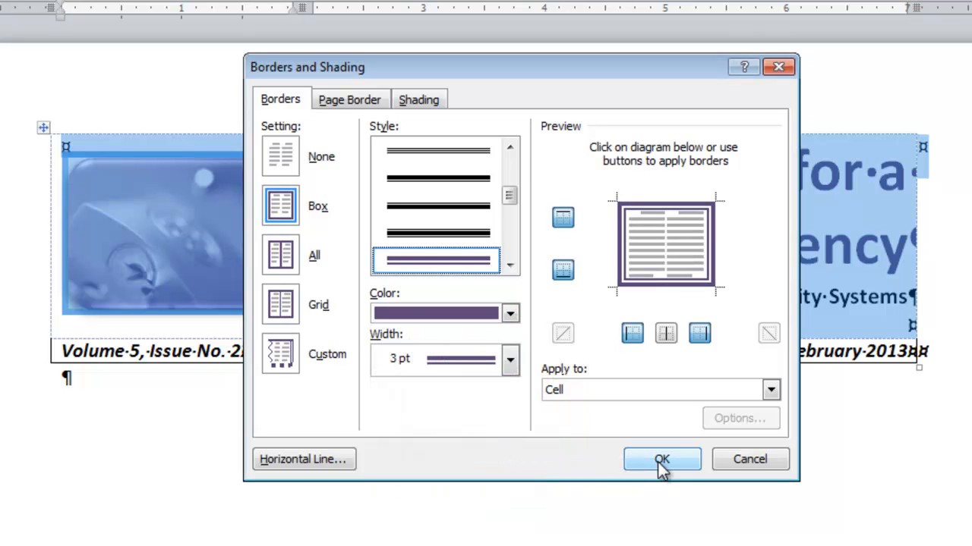
click(661, 459)
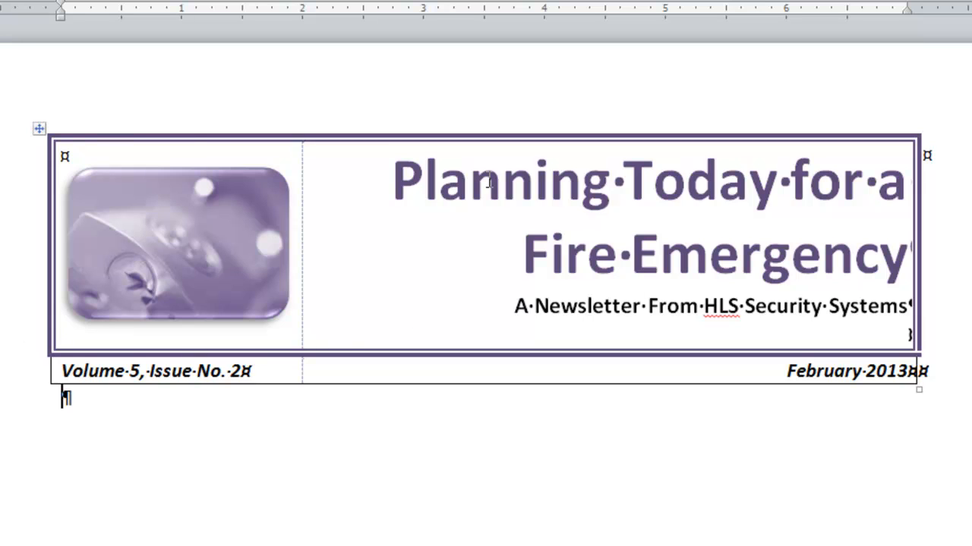
mouse_move(939, 272)
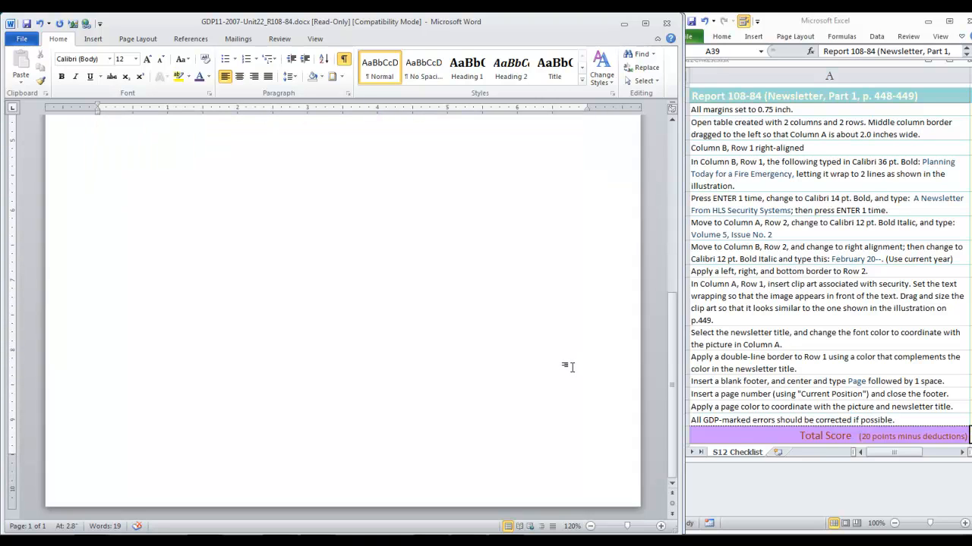
mouse_move(408, 105)
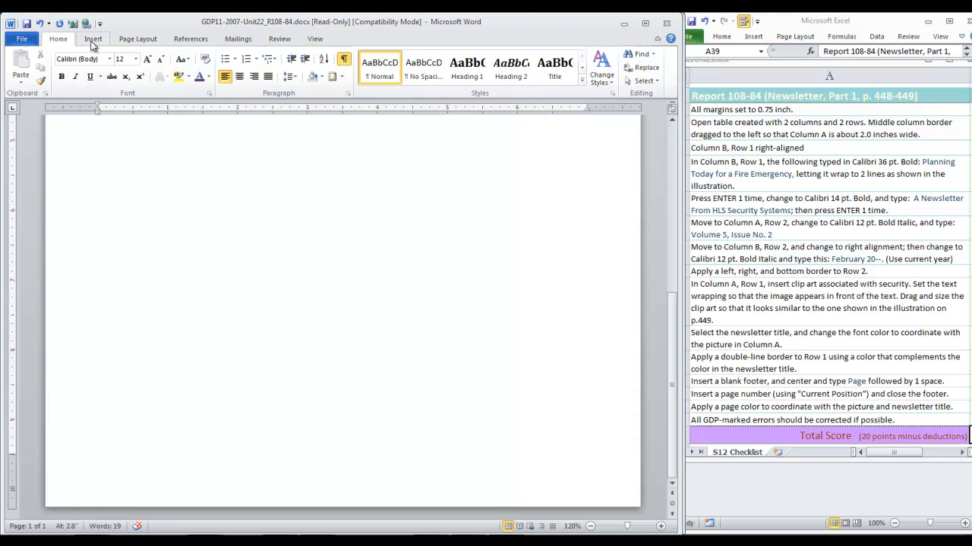
Add a blank footer with centred 'Page' and a plain page number, then close the footer
click(94, 38)
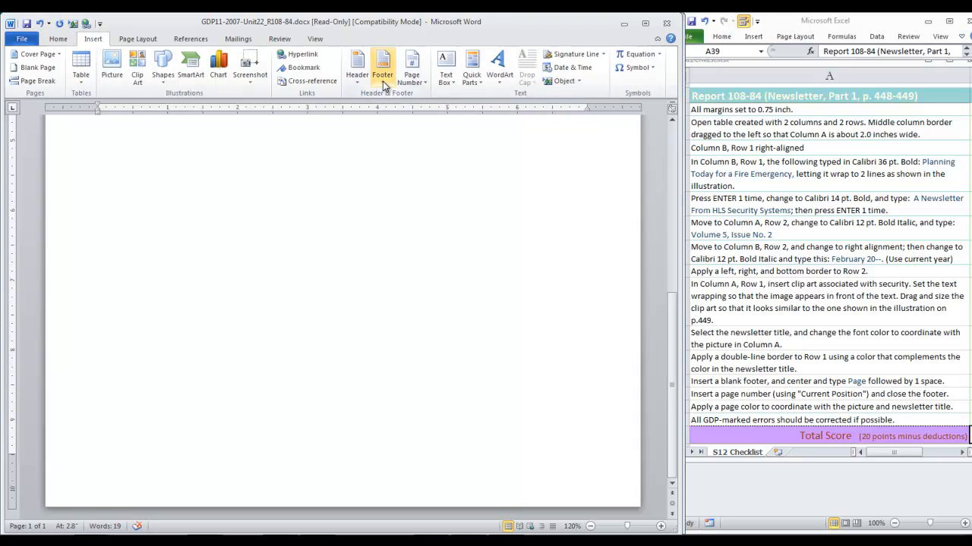
click(381, 63)
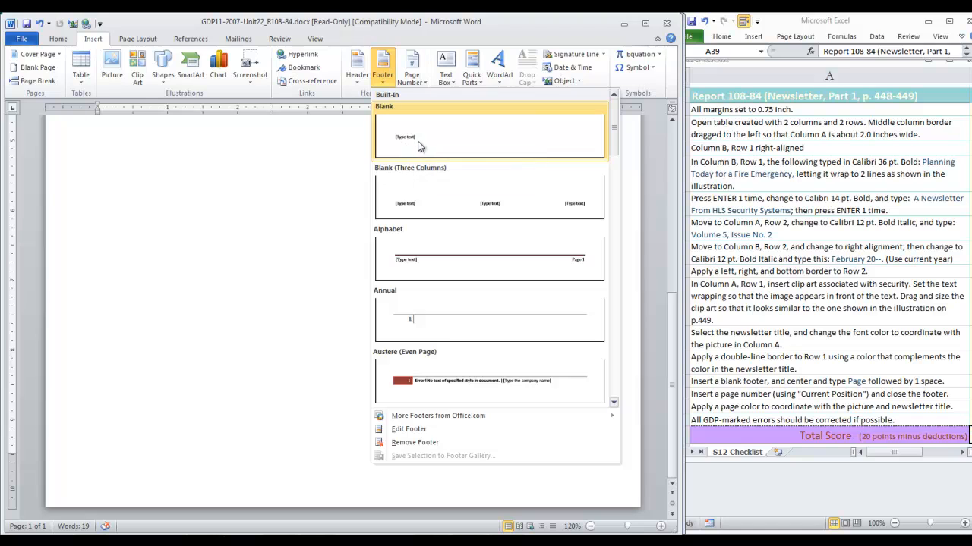
click(489, 137)
text(Page)
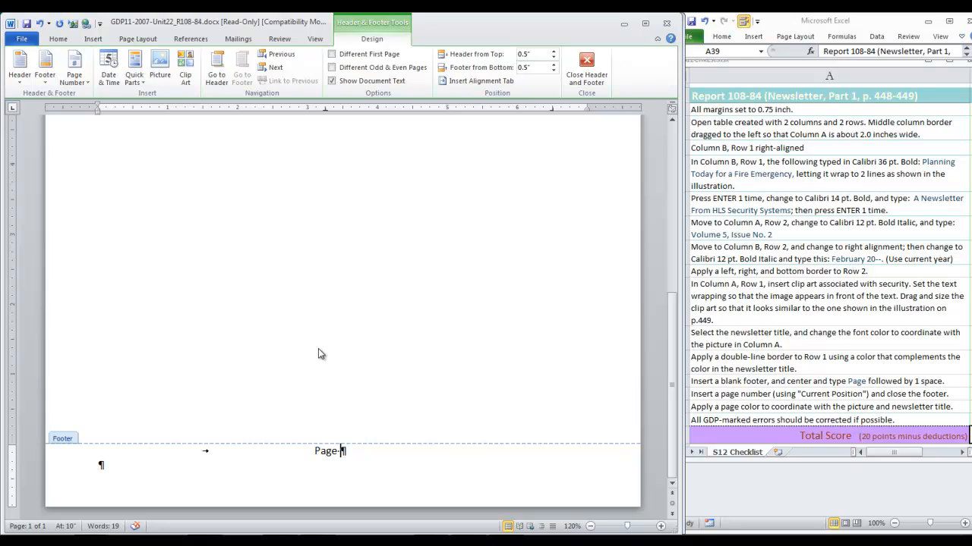
click(74, 68)
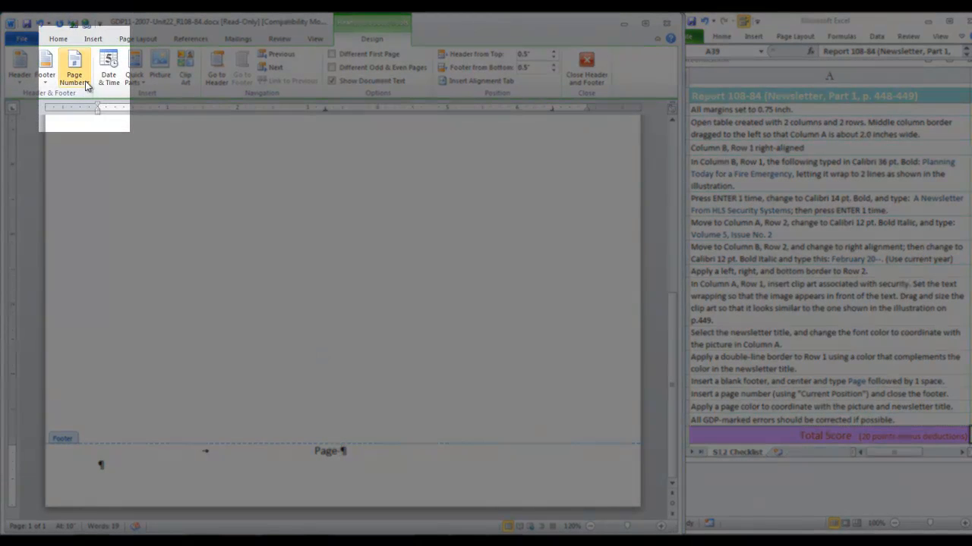
click(73, 67)
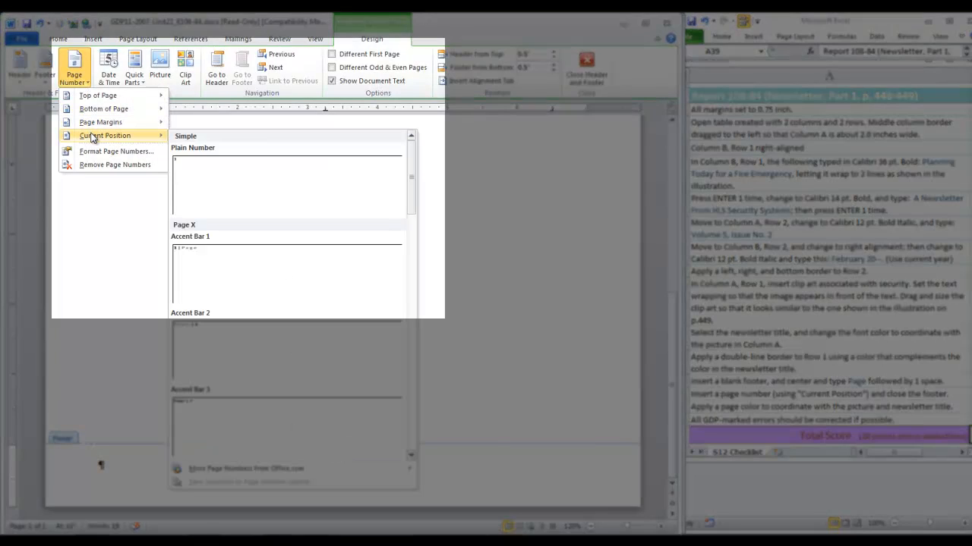
mouse_move(268, 182)
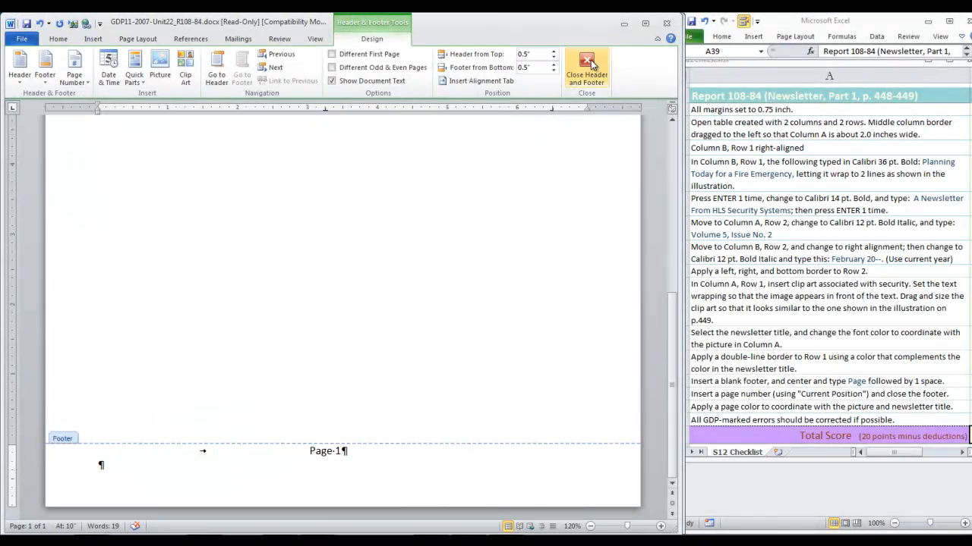
click(585, 61)
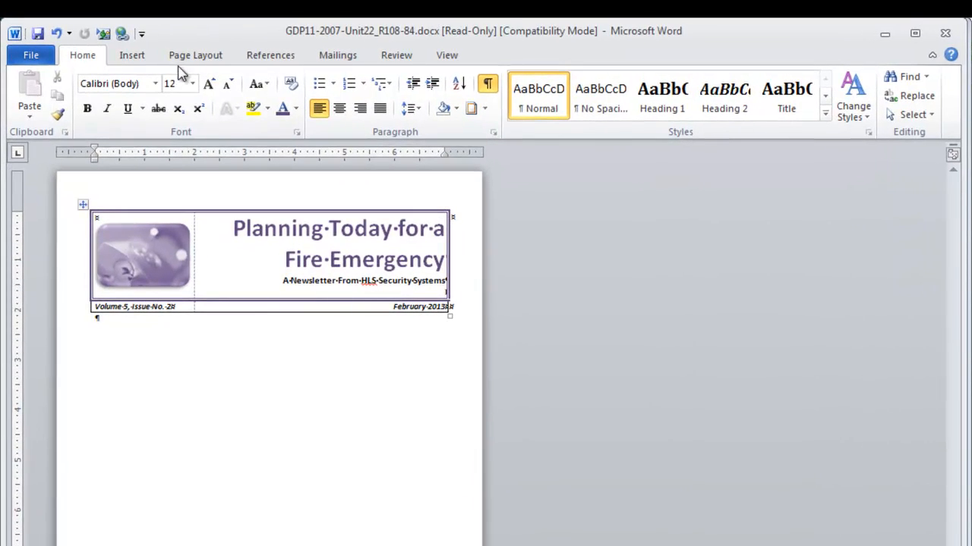
Apply a light purple theme colour as the page background via Page Color
click(195, 55)
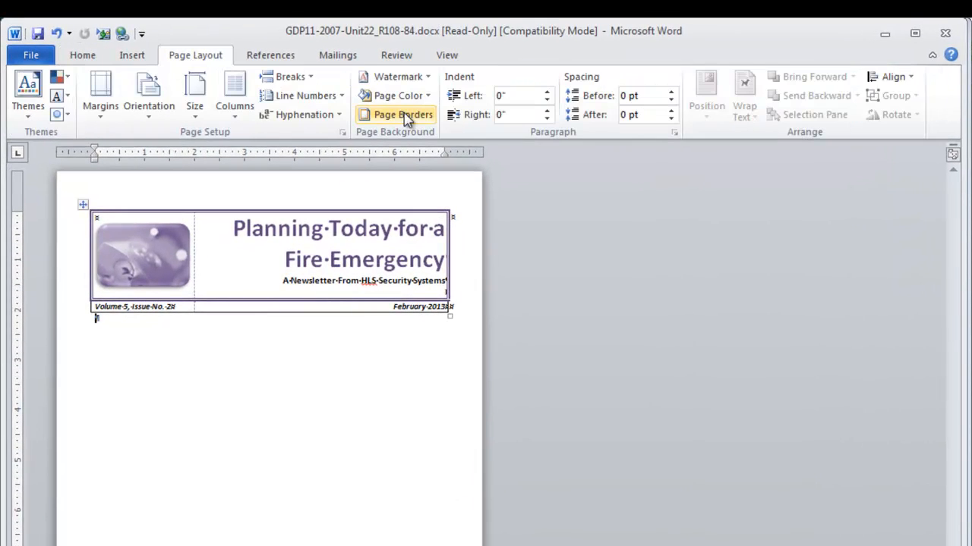
click(398, 95)
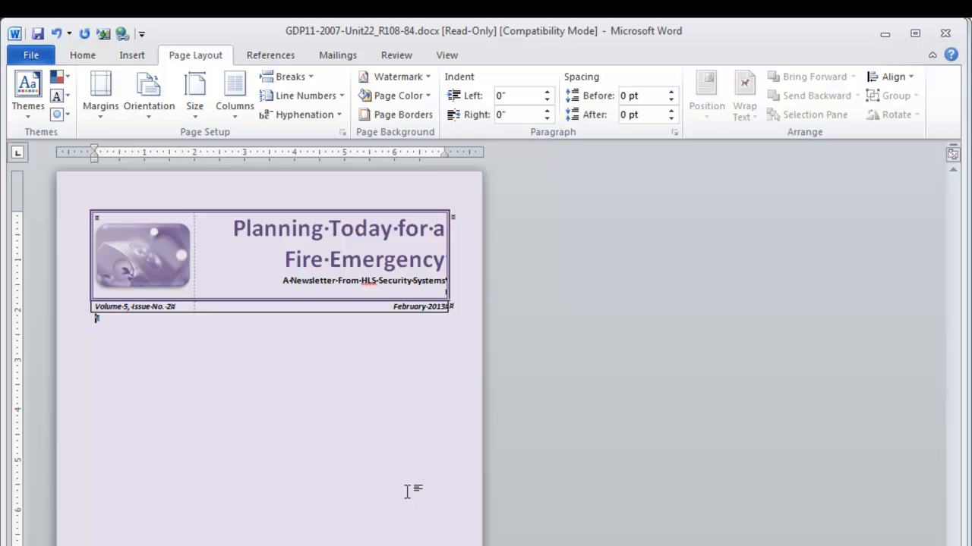
mouse_move(397, 489)
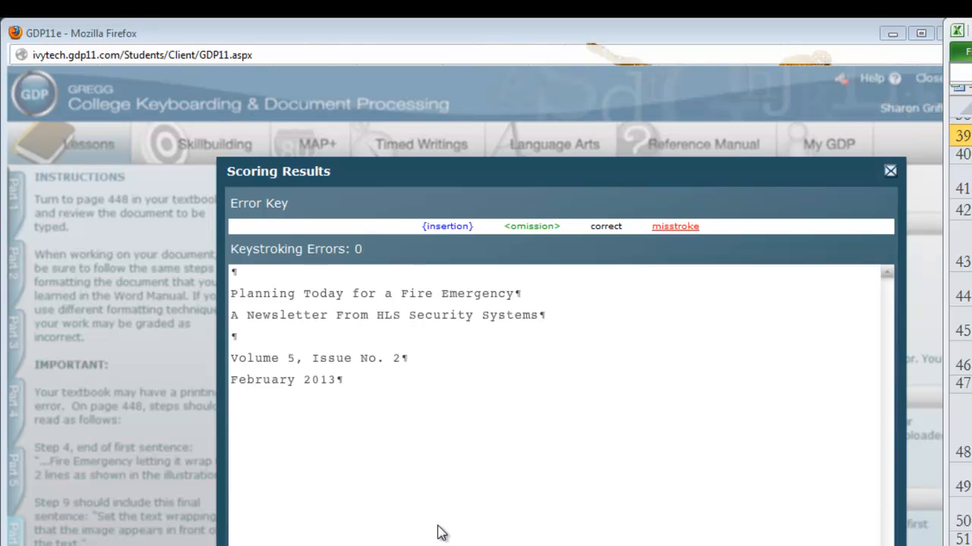
mouse_move(868, 211)
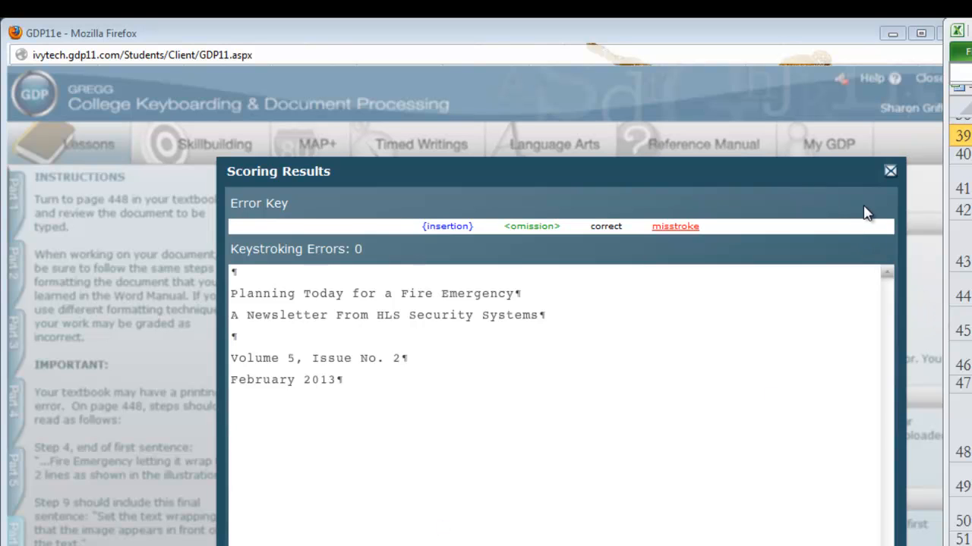